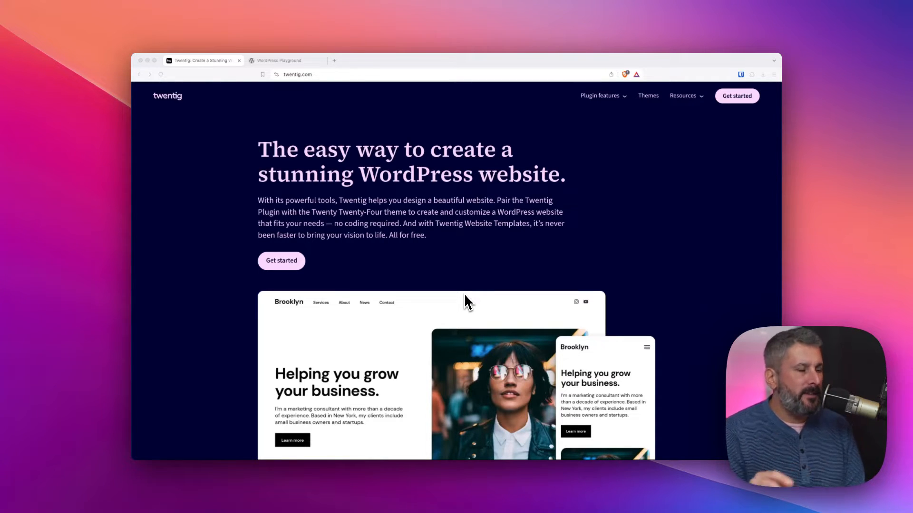
{"action": "mouse_move", "coordinate": [435, 315]}
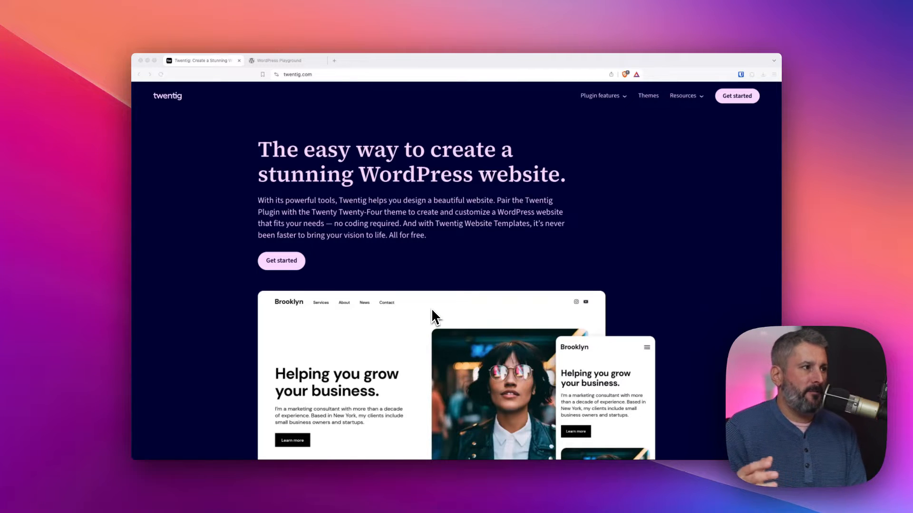
{"action": "mouse_move", "coordinate": [445, 275]}
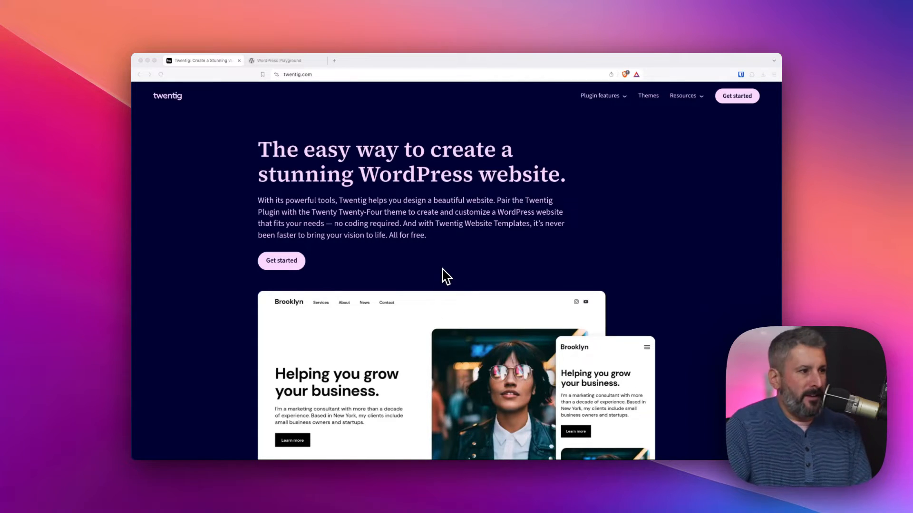
{"action": "mouse_move", "coordinate": [397, 262]}
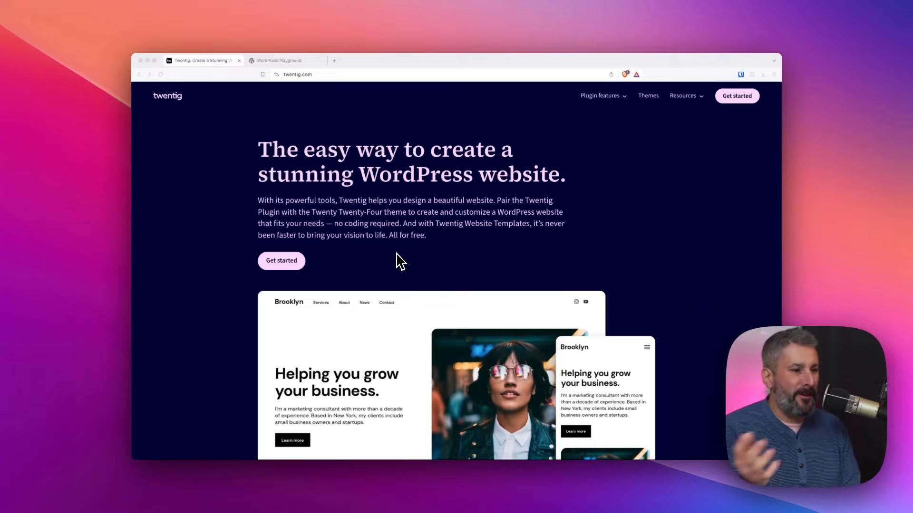
Switch to the Playground site, enter its admin Dashboard and open the Twentig plugin dashboard.
{"action": "scroll", "scroll_direction": "down", "scroll_amount": 3}
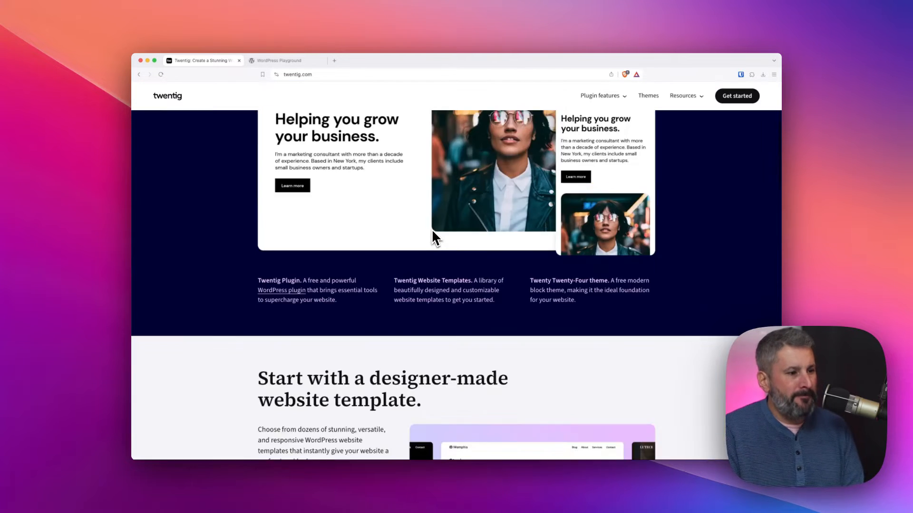
{"action": "scroll", "scroll_direction": "down", "scroll_amount": 3}
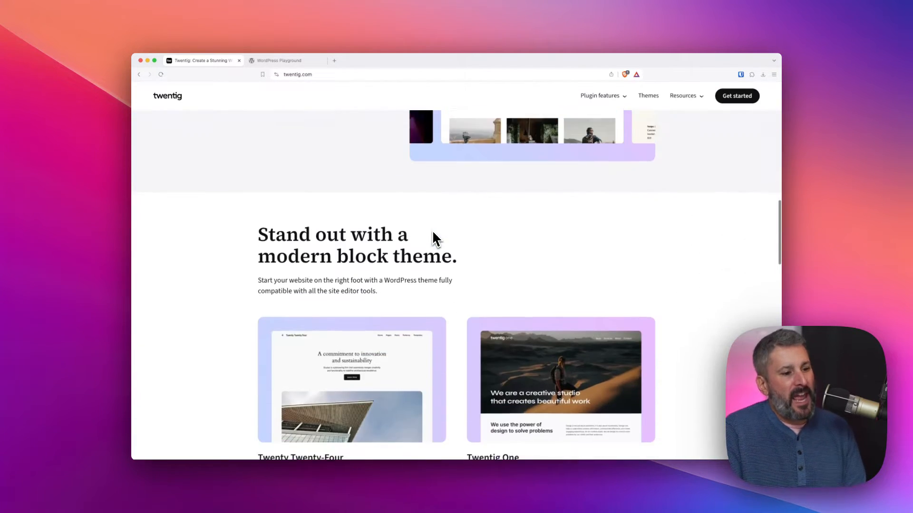
{"action": "scroll", "scroll_direction": "down", "scroll_amount": 3}
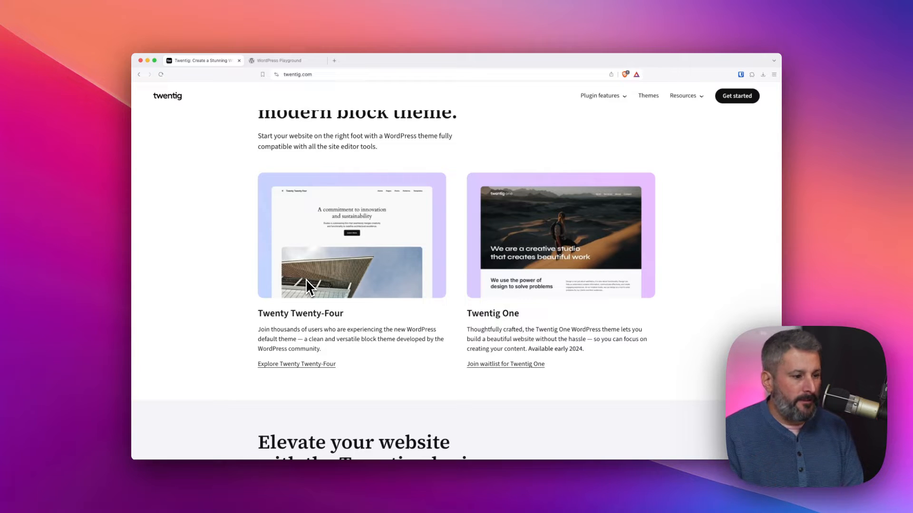
{"action": "scroll", "scroll_direction": "down", "scroll_amount": 3}
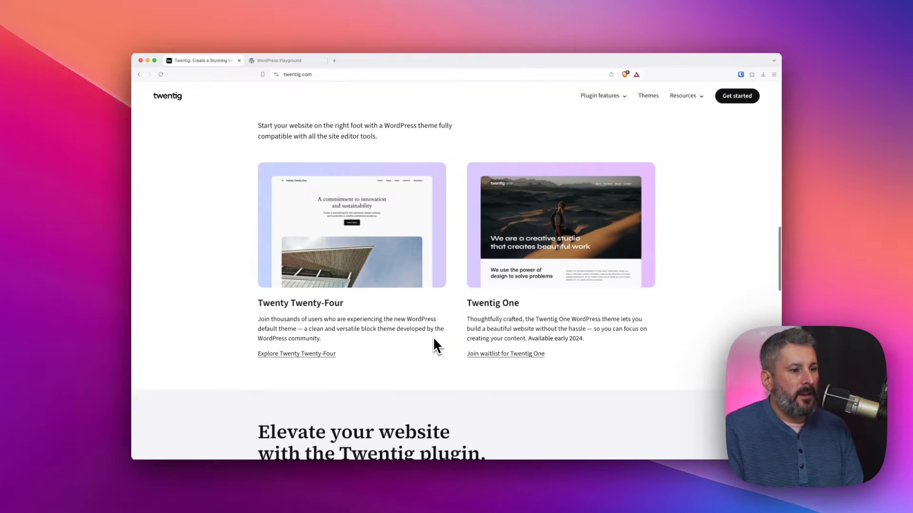
{"action": "scroll", "scroll_direction": "down", "scroll_amount": 3}
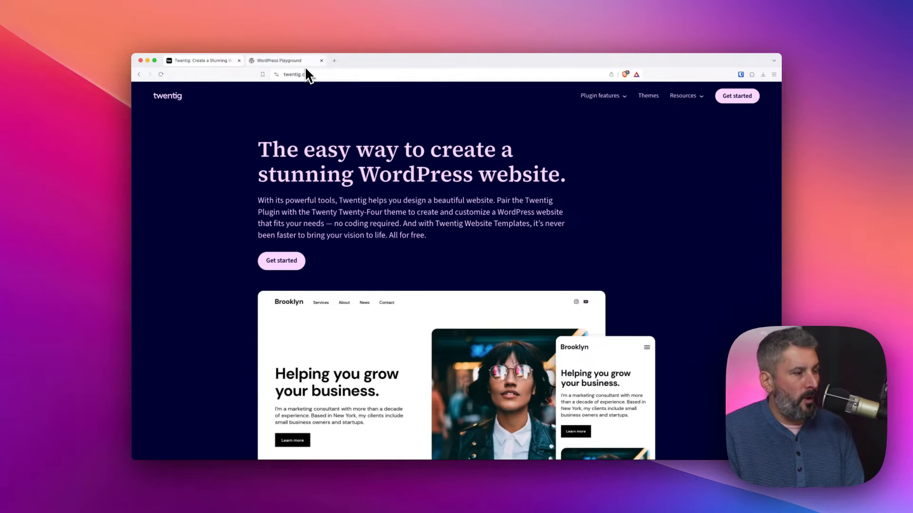
{"action": "left_click", "coordinate": [279, 61]}
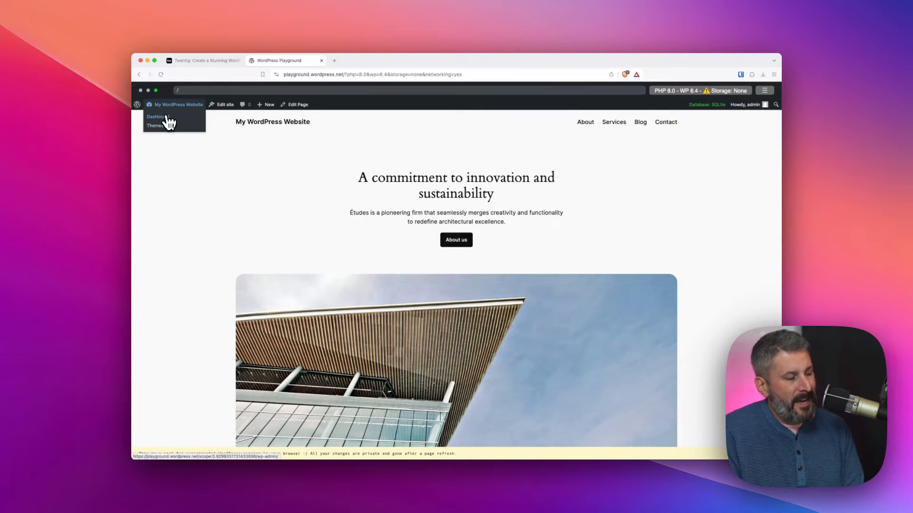
{"action": "left_click", "coordinate": [154, 116]}
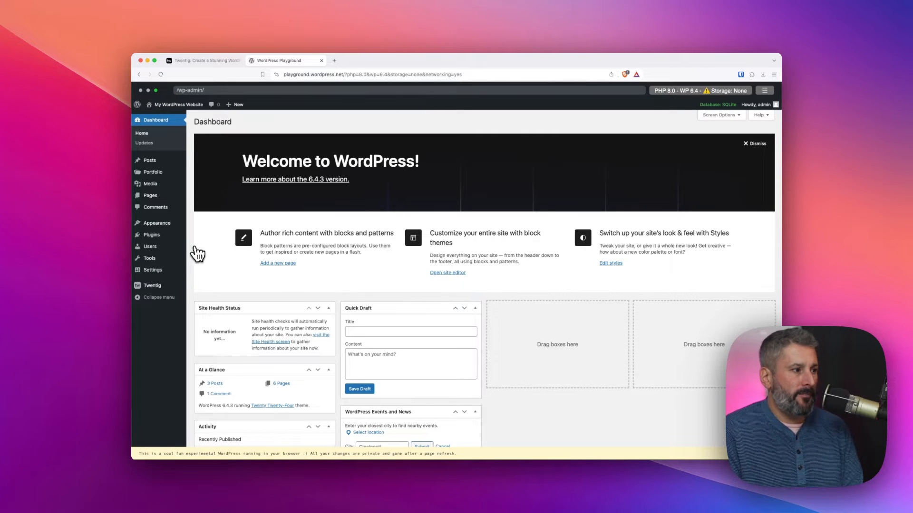
{"action": "left_click", "coordinate": [152, 286]}
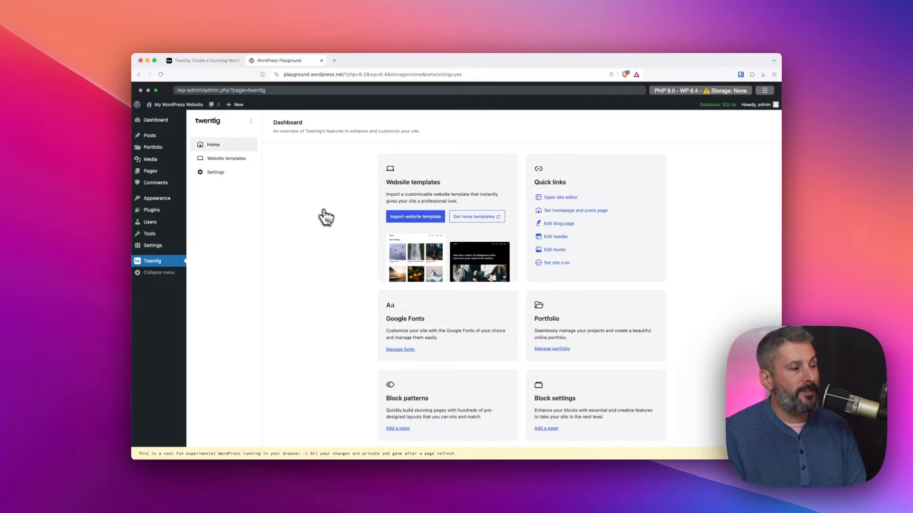
{"action": "mouse_move", "coordinate": [334, 218]}
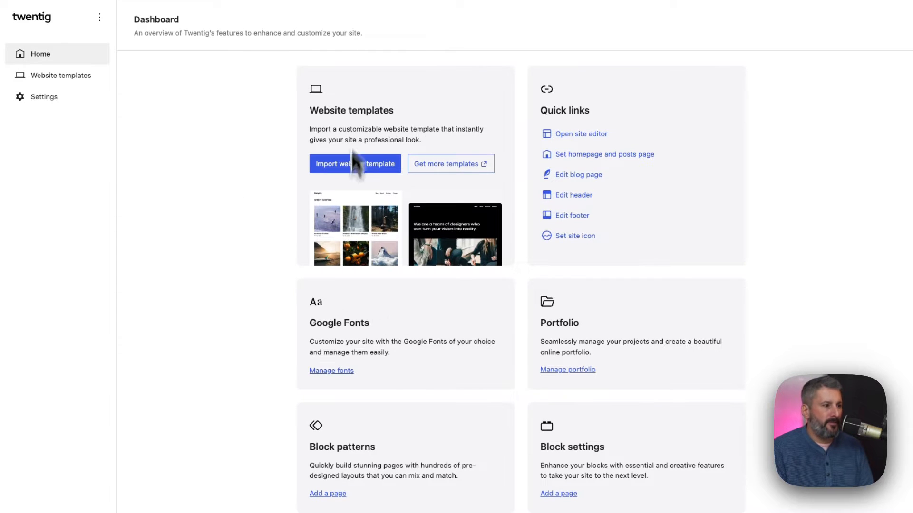
{"action": "mouse_move", "coordinate": [401, 180]}
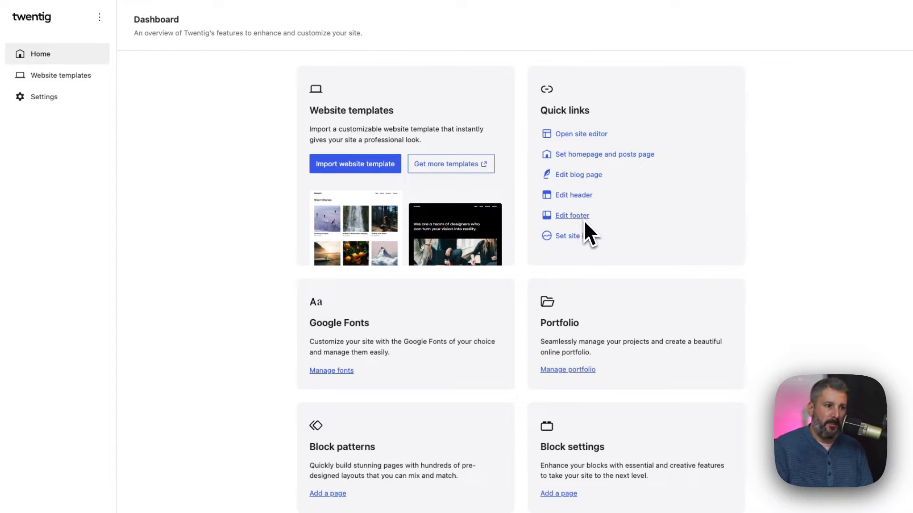
{"action": "mouse_move", "coordinate": [569, 205]}
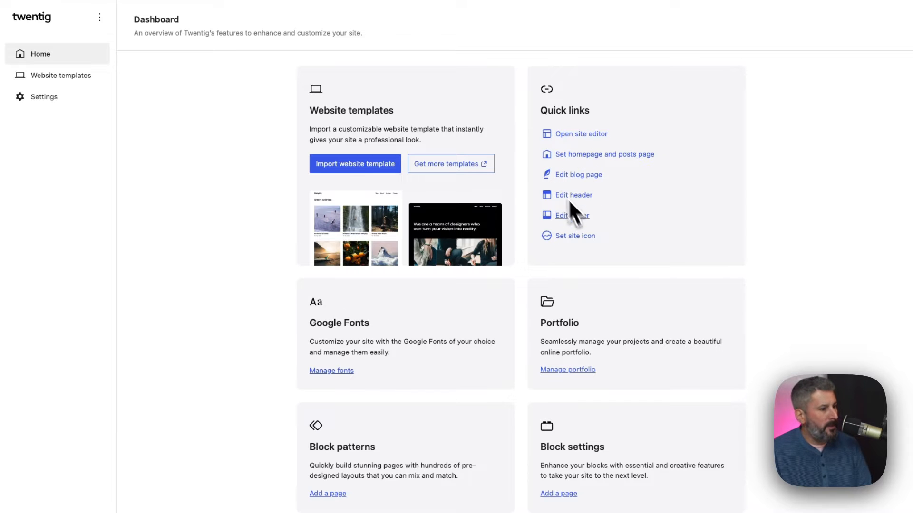
{"action": "scroll", "scroll_direction": "down", "scroll_amount": 3}
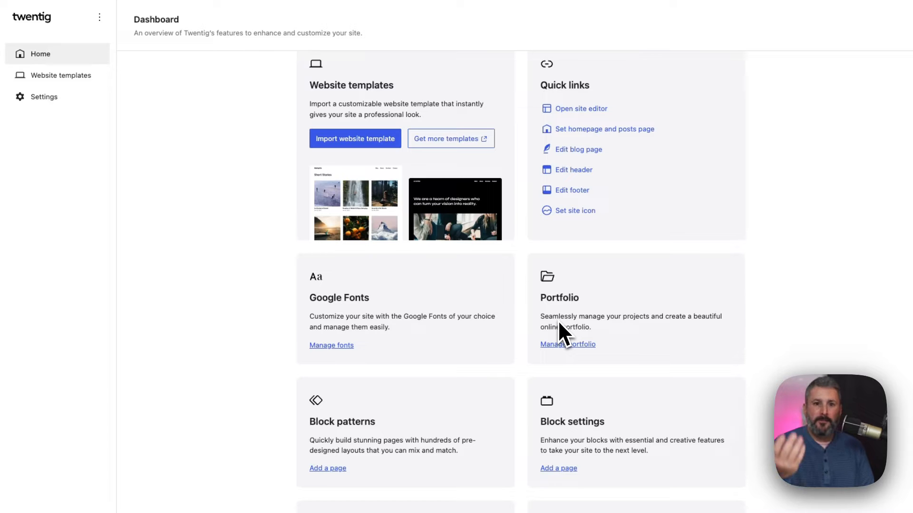
{"action": "mouse_move", "coordinate": [519, 373]}
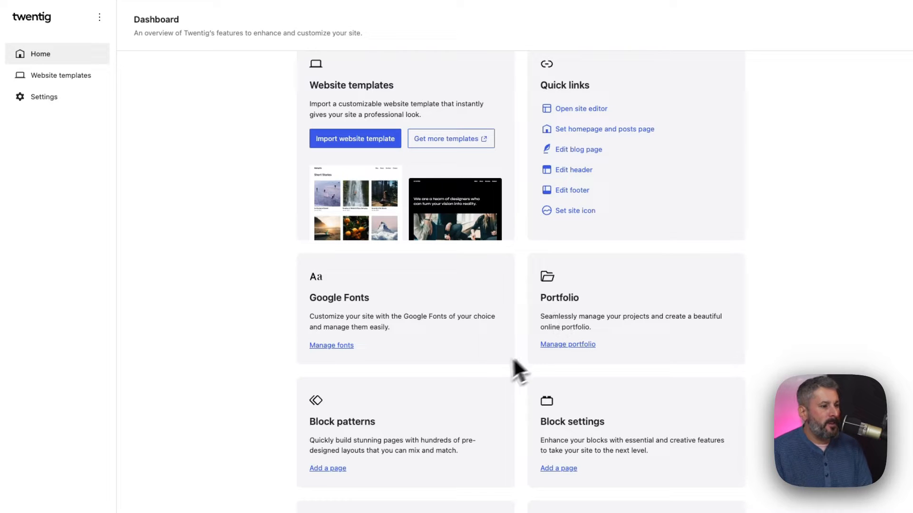
{"action": "scroll", "scroll_direction": "down", "scroll_amount": 3}
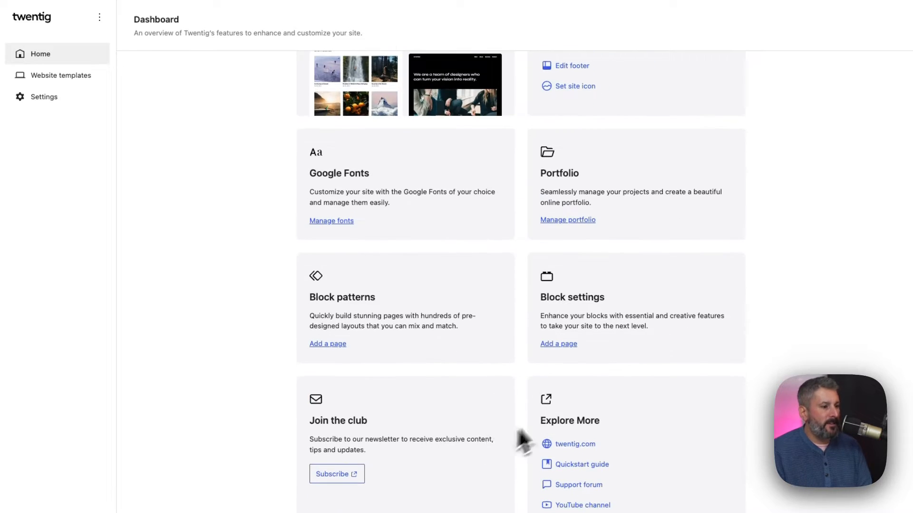
{"action": "scroll", "scroll_direction": "down", "scroll_amount": 3}
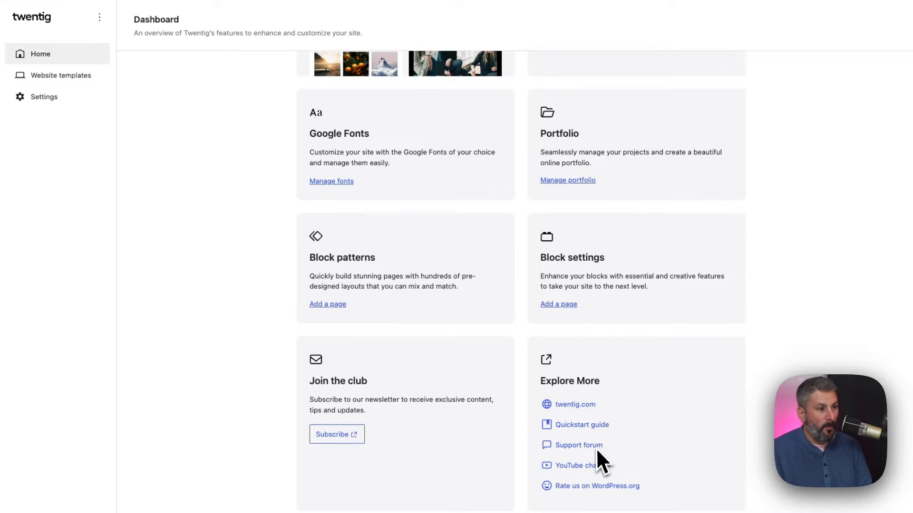
{"action": "scroll", "scroll_direction": "up", "scroll_amount": 3}
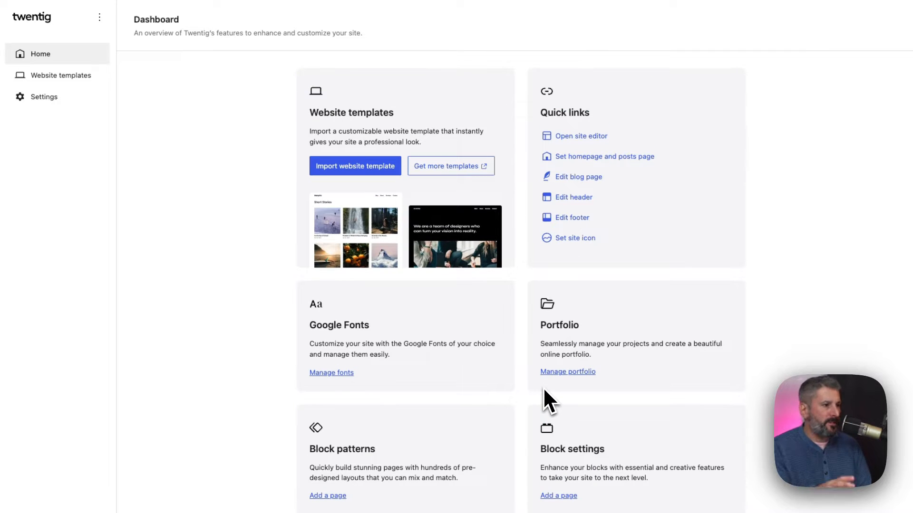
{"action": "mouse_move", "coordinate": [405, 198]}
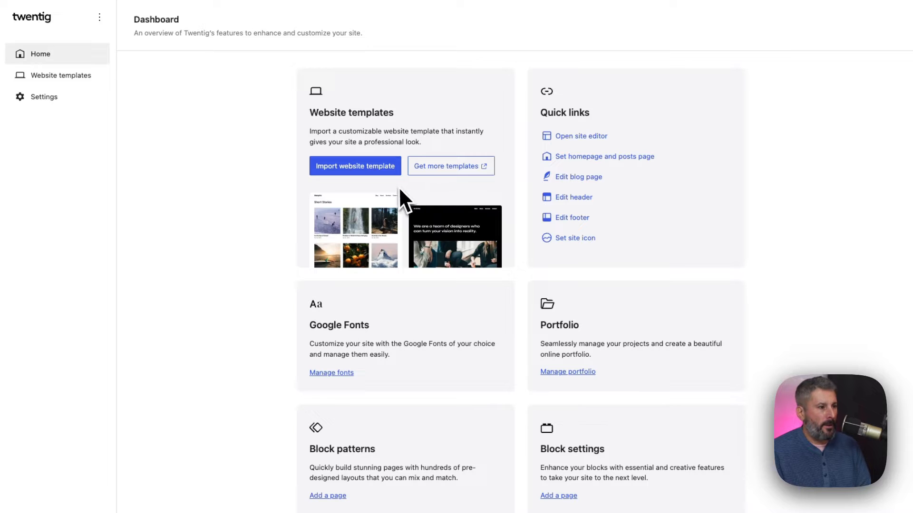
Open Twentig's Website templates library via Import website template.
{"action": "left_click", "coordinate": [356, 165]}
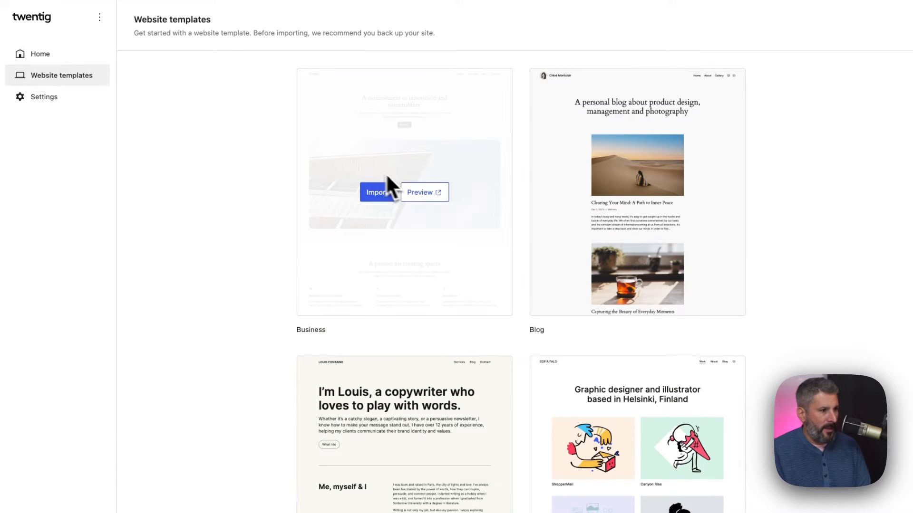
{"action": "mouse_move", "coordinate": [362, 164]}
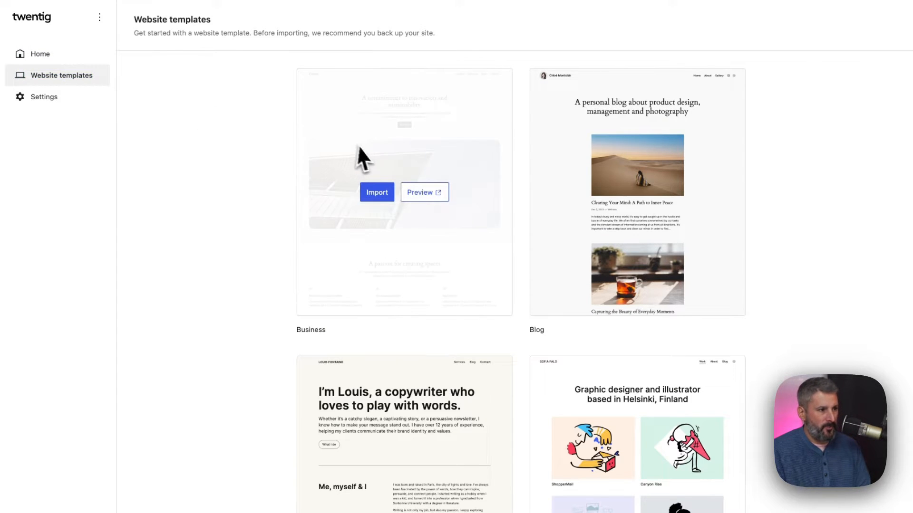
{"action": "mouse_move", "coordinate": [366, 242]}
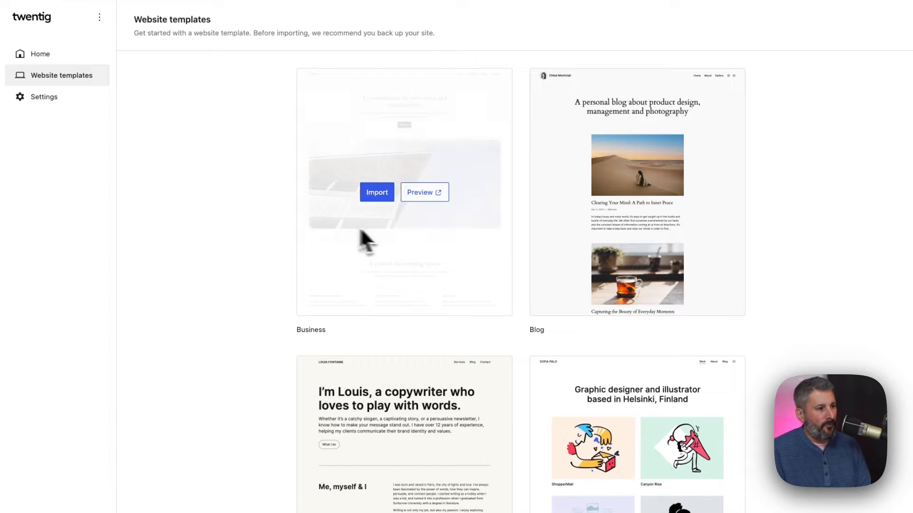
{"action": "mouse_move", "coordinate": [333, 348]}
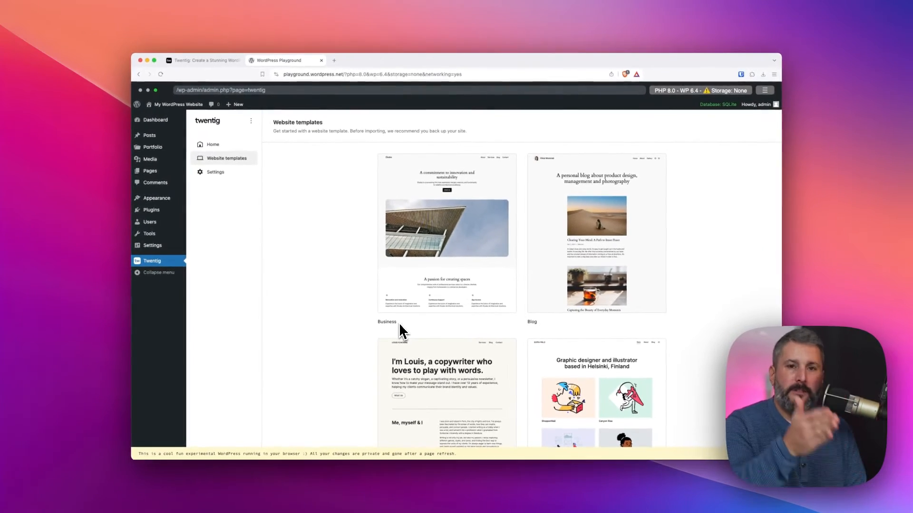
{"action": "mouse_move", "coordinate": [317, 172]}
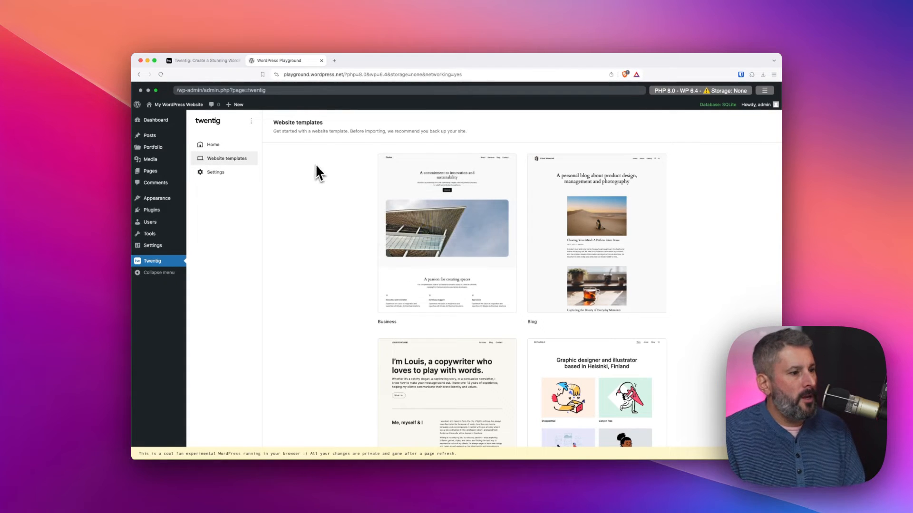
Import the Business template and confirm, reaching the import-complete message.
{"action": "left_click", "coordinate": [447, 228]}
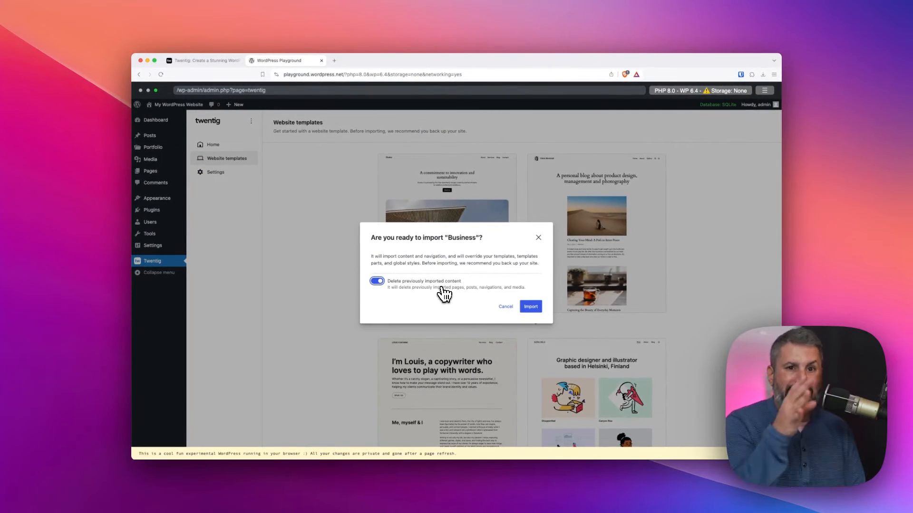
{"action": "mouse_move", "coordinate": [474, 298]}
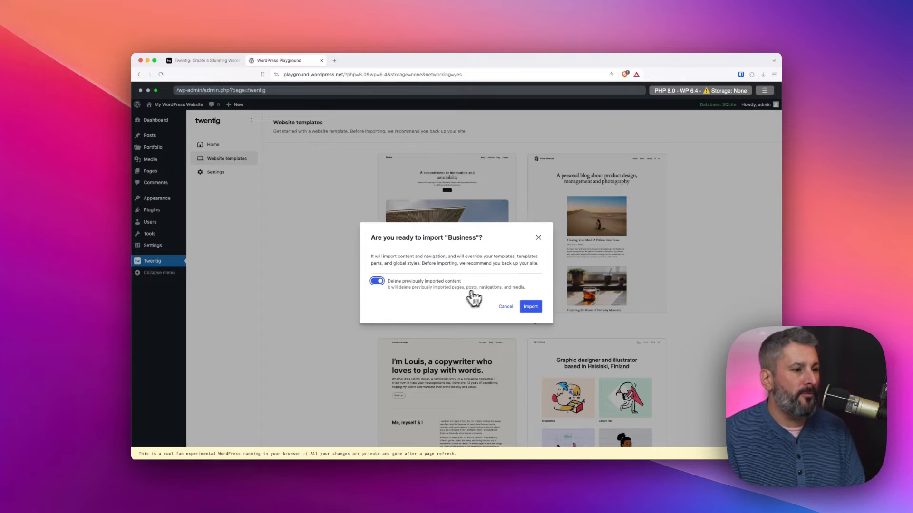
{"action": "left_click", "coordinate": [531, 307]}
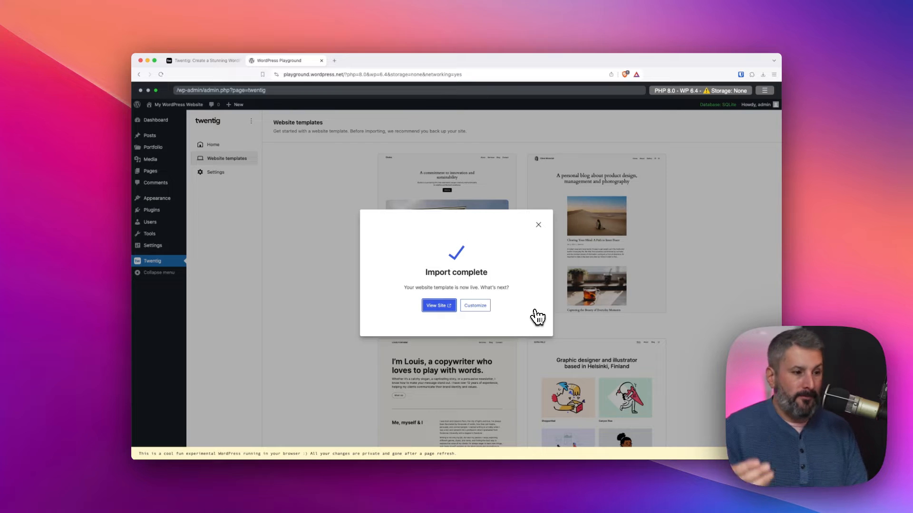
View the live imported site and look through its homepage sections.
{"action": "left_click", "coordinate": [438, 305]}
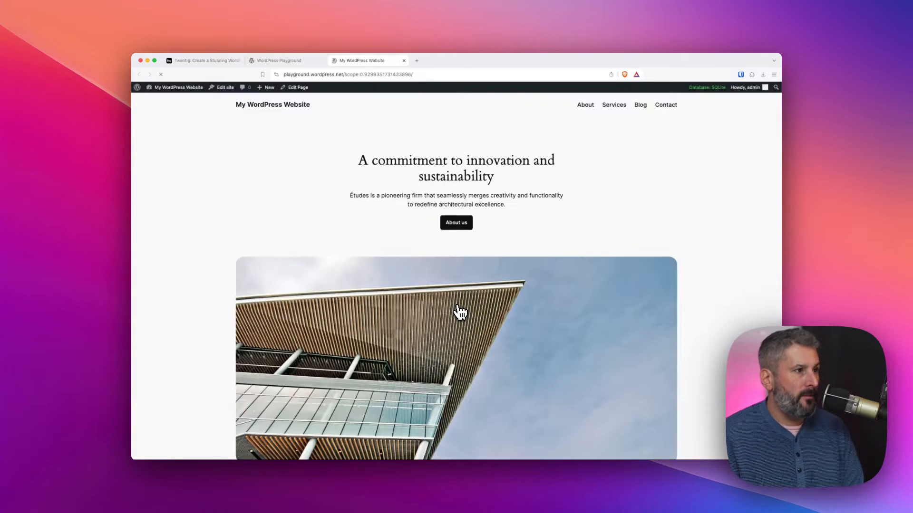
{"action": "scroll", "scroll_direction": "down", "scroll_amount": 3}
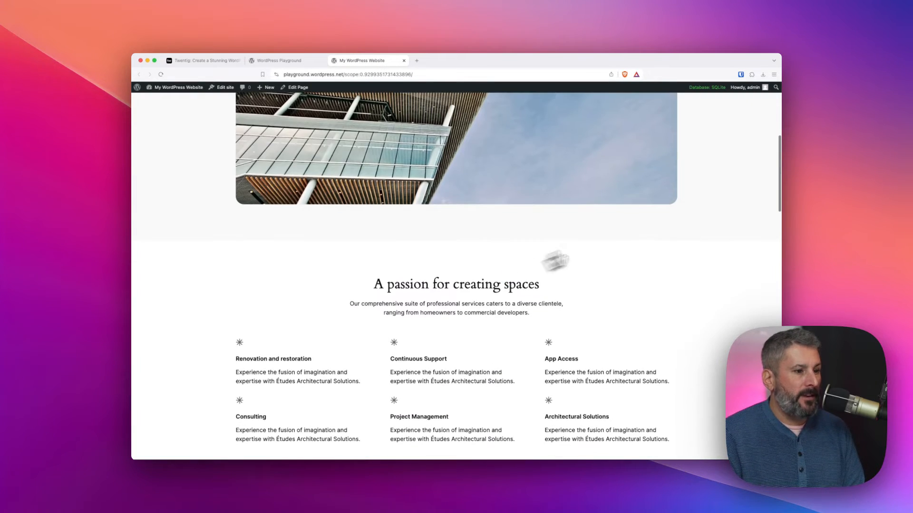
{"action": "scroll", "scroll_direction": "down", "scroll_amount": 3}
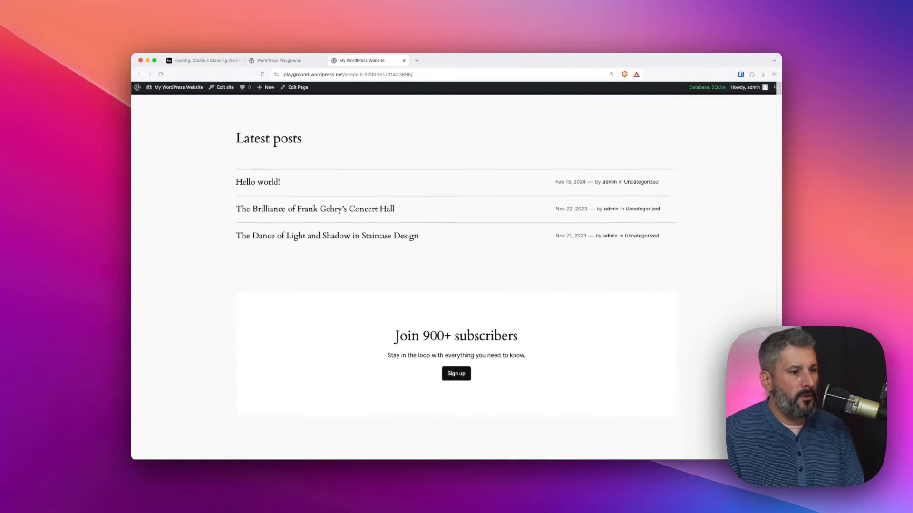
{"action": "scroll", "scroll_direction": "down", "scroll_amount": 3}
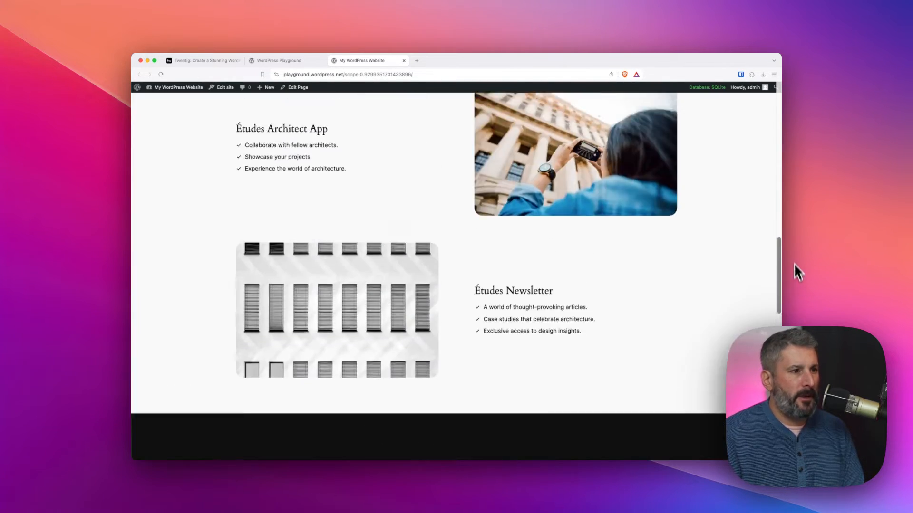
{"action": "scroll", "scroll_direction": "up", "scroll_amount": 3}
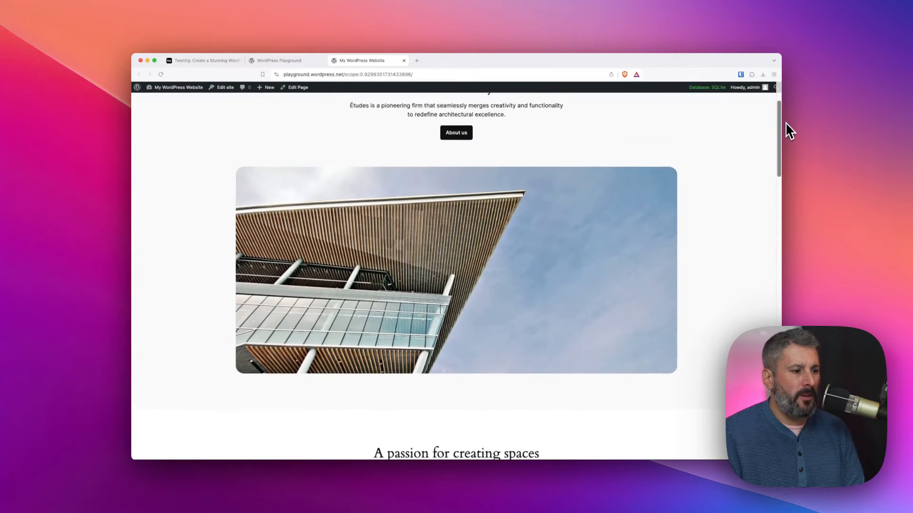
{"action": "scroll", "scroll_direction": "up", "scroll_amount": 3}
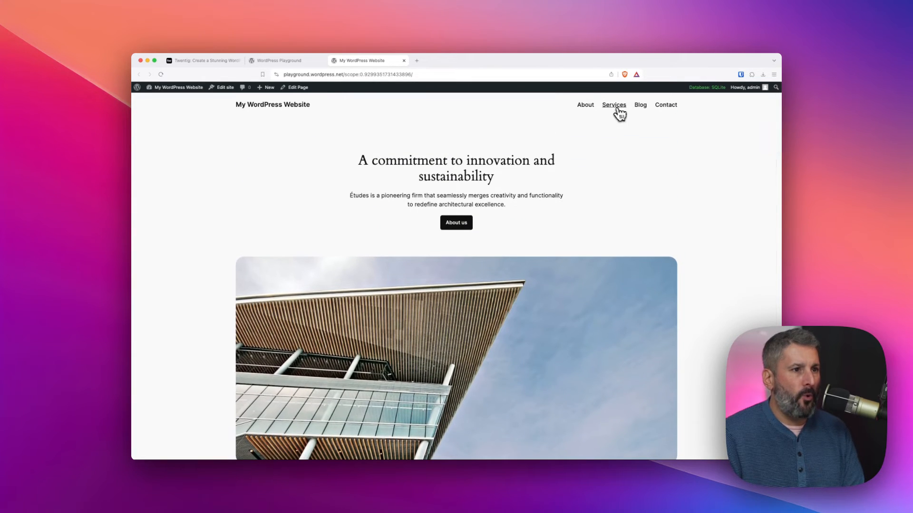
Go to the Services page and scroll down to its pricing table.
{"action": "left_click", "coordinate": [614, 105]}
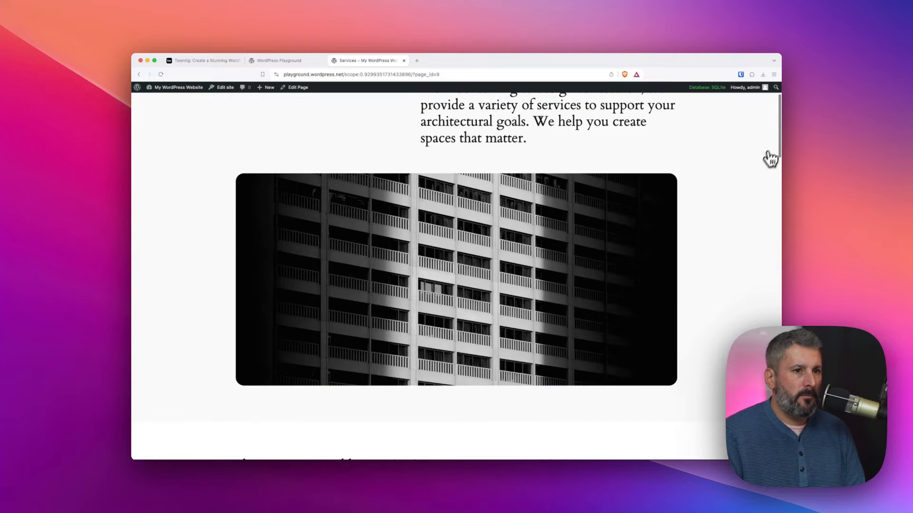
{"action": "scroll", "scroll_direction": "down", "scroll_amount": 3}
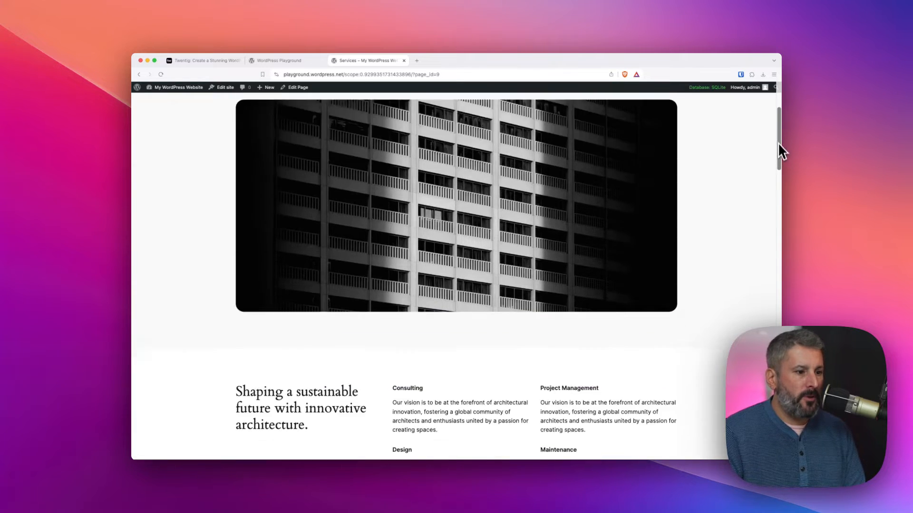
{"action": "scroll", "scroll_direction": "down", "scroll_amount": 3}
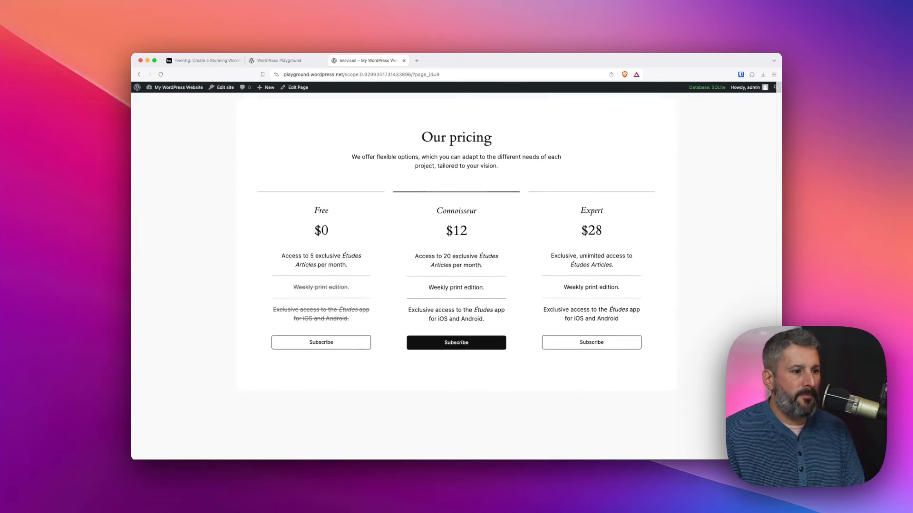
{"action": "scroll", "scroll_direction": "down", "scroll_amount": 3}
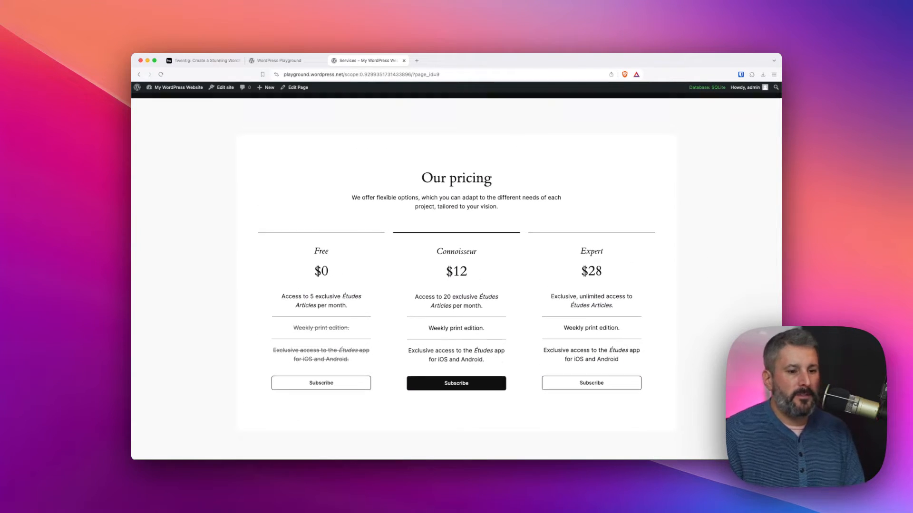
{"action": "scroll", "scroll_direction": "down", "scroll_amount": 3}
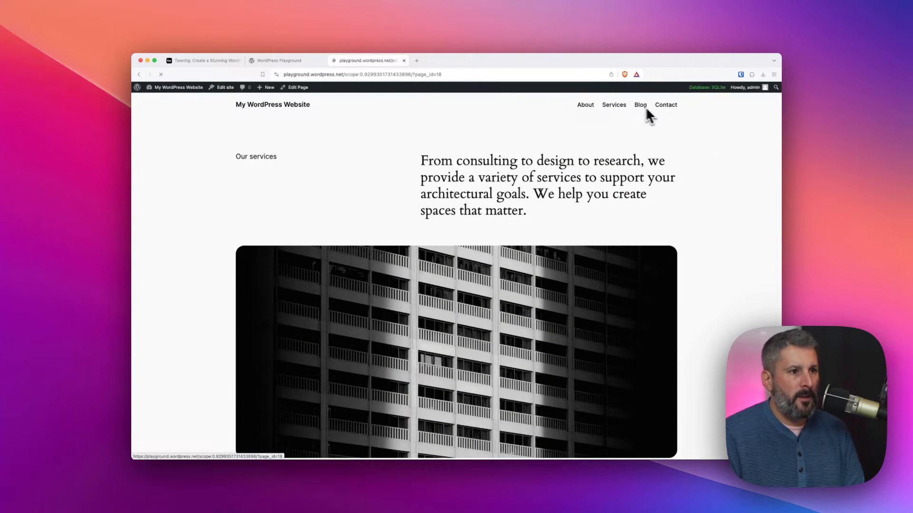
Open the site's Blog page from the header menu.
{"action": "left_click", "coordinate": [639, 105]}
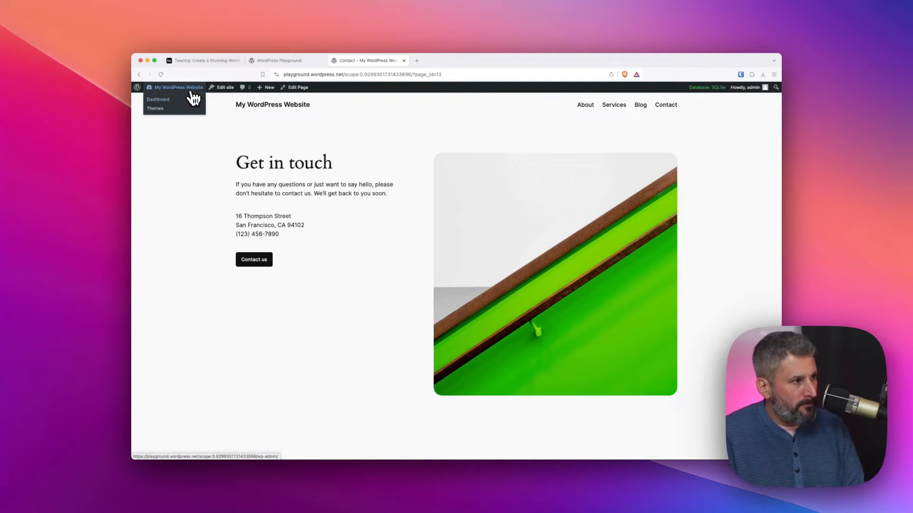
Return to the admin Dashboard and reopen Twentig's Website templates list.
{"action": "left_click", "coordinate": [158, 100]}
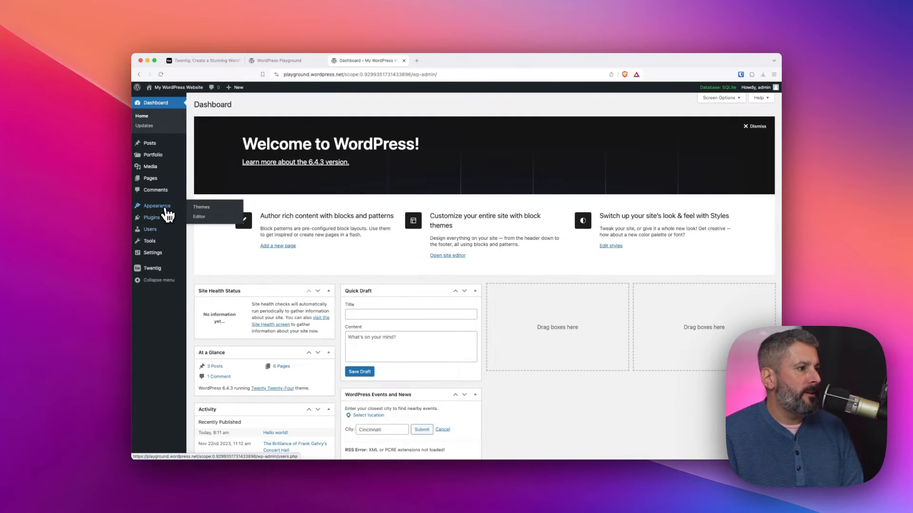
{"action": "left_click", "coordinate": [152, 268]}
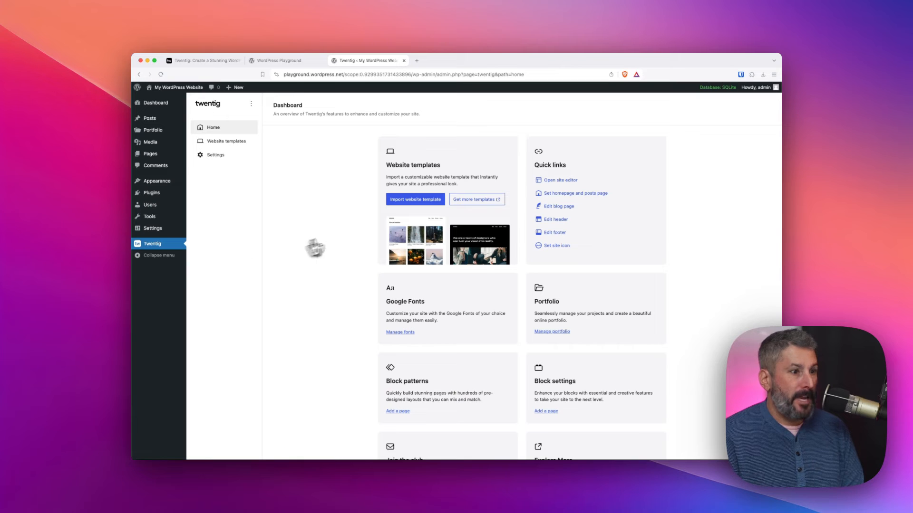
{"action": "left_click", "coordinate": [224, 141]}
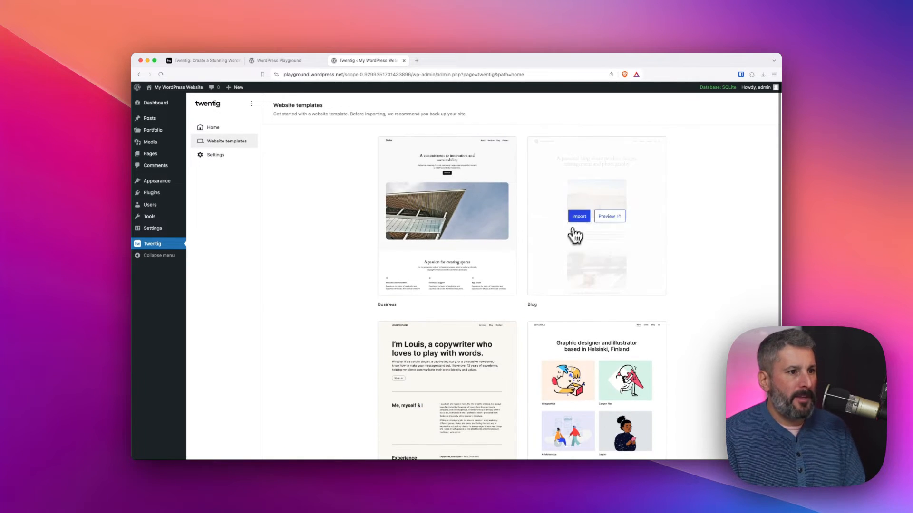
Scroll through the Personal copywriter template demo's sections and back toward the top.
{"action": "scroll", "scroll_direction": "down", "scroll_amount": 3}
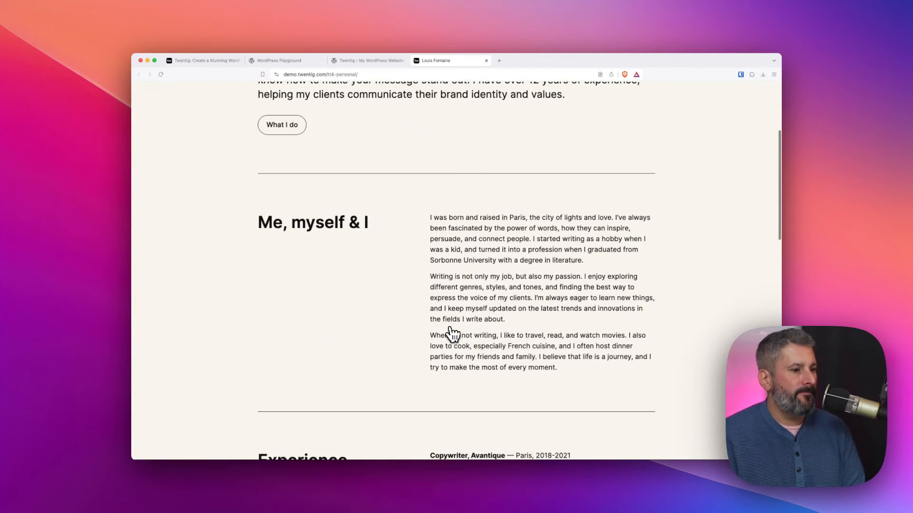
{"action": "scroll", "scroll_direction": "down", "scroll_amount": 3}
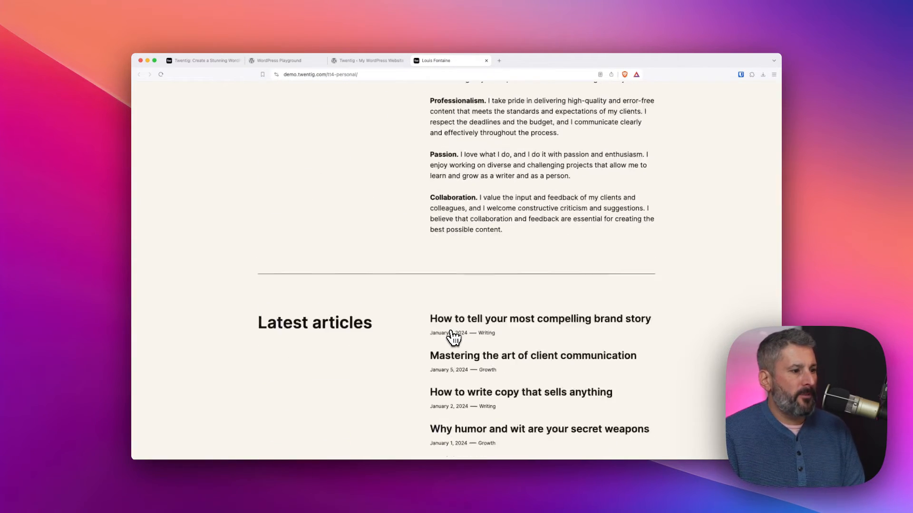
{"action": "scroll", "scroll_direction": "up", "scroll_amount": 3}
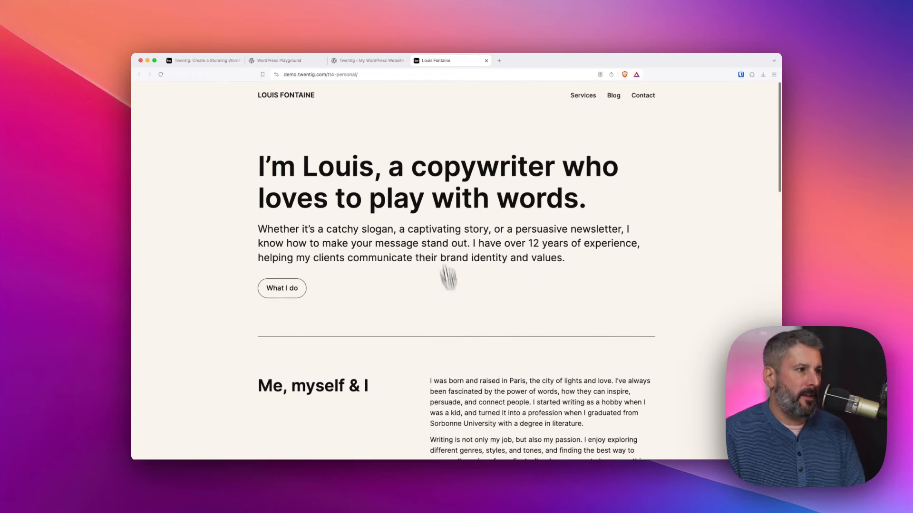
Import the Personal template with Delete previously imported content enabled, and confirm.
{"action": "left_click", "coordinate": [369, 61]}
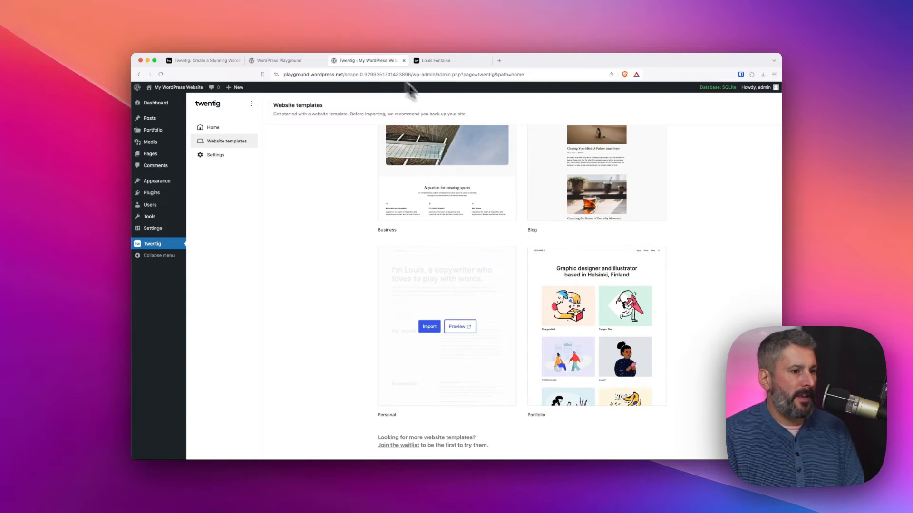
{"action": "left_click", "coordinate": [429, 326]}
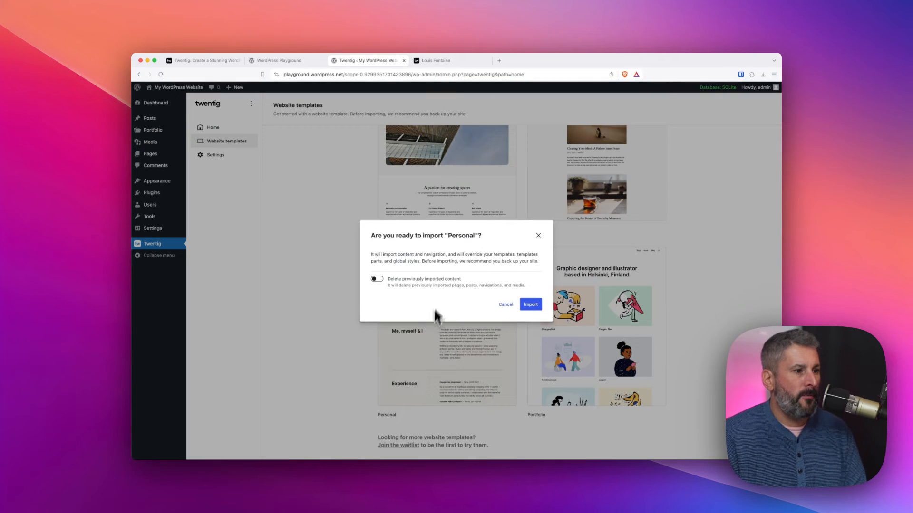
{"action": "left_click", "coordinate": [377, 279]}
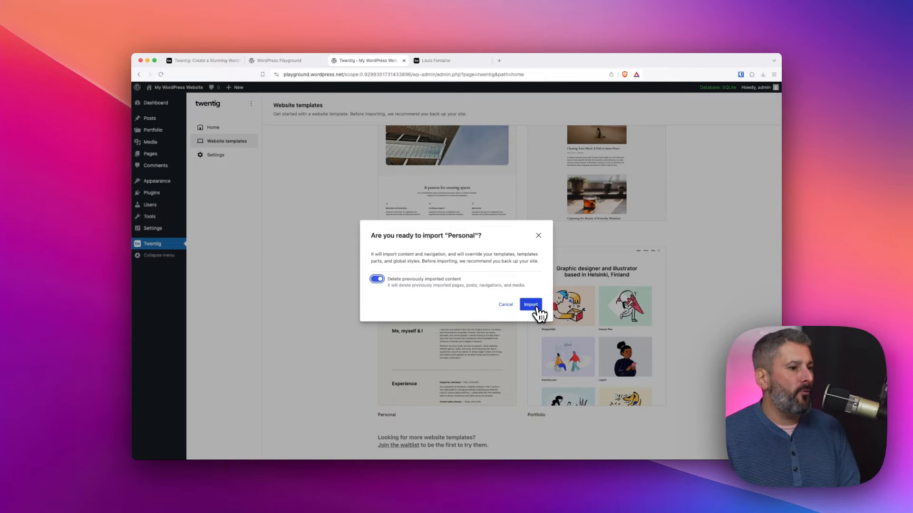
{"action": "left_click", "coordinate": [530, 304]}
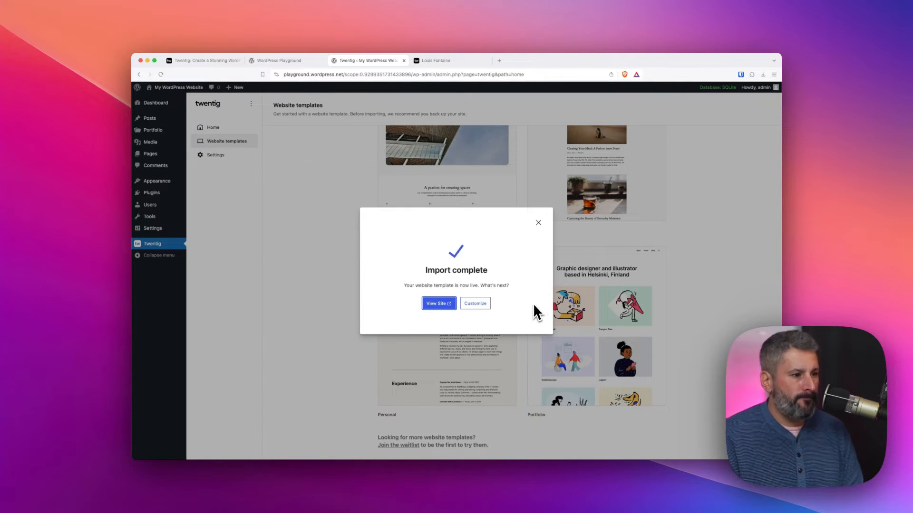
View the live site with the Personal template and look over its homepage.
{"action": "left_click", "coordinate": [439, 303]}
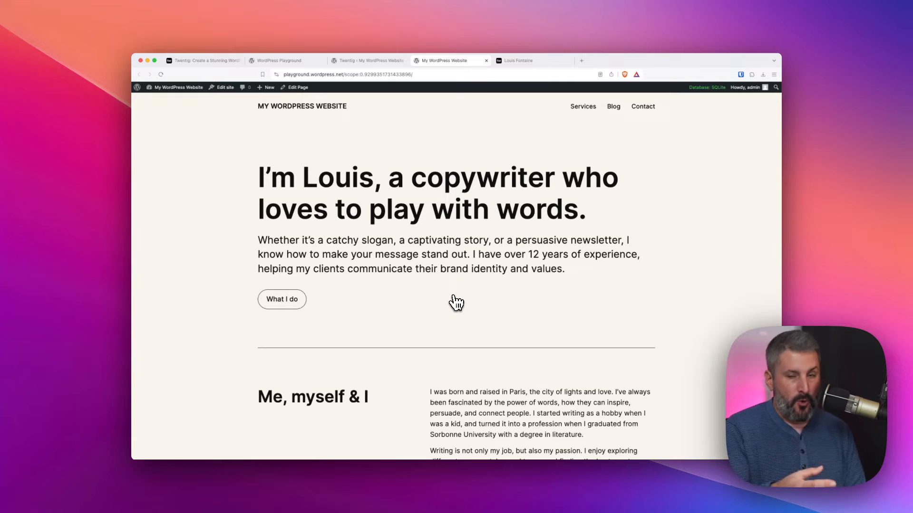
{"action": "scroll", "scroll_direction": "down", "scroll_amount": 3}
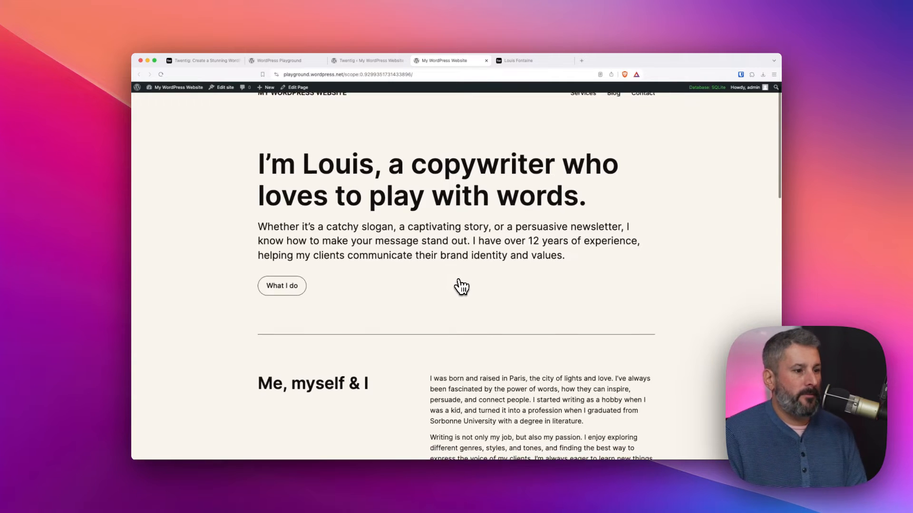
{"action": "scroll", "scroll_direction": "down", "scroll_amount": 3}
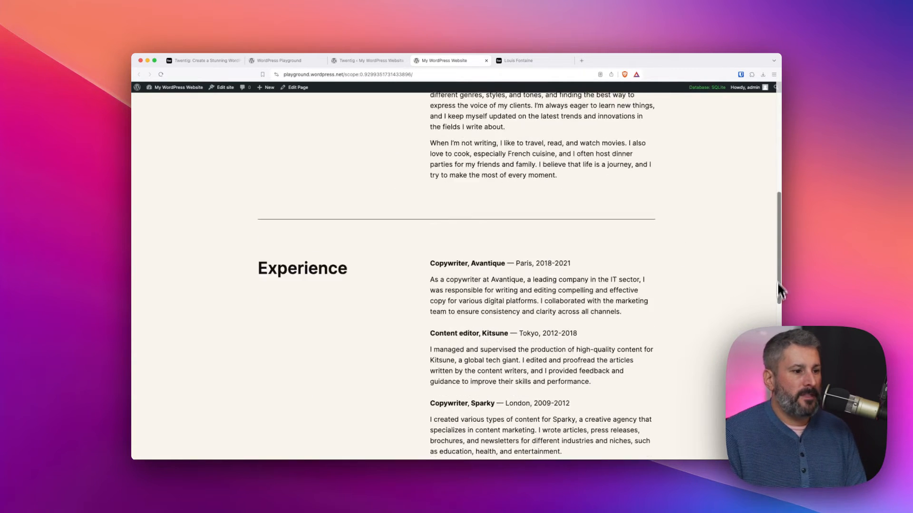
{"action": "scroll", "scroll_direction": "up", "scroll_amount": 3}
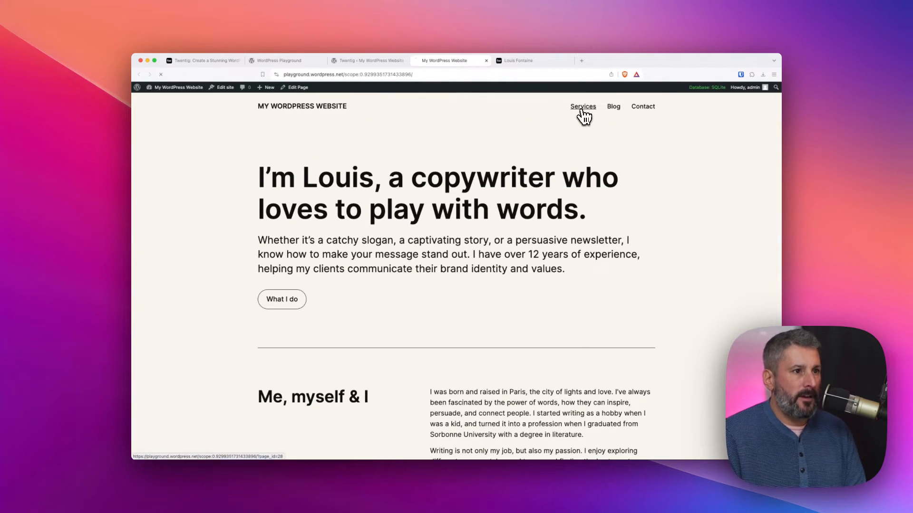
Browse the Services page, then the Blog page, and return to the admin Dashboard.
{"action": "left_click", "coordinate": [583, 106]}
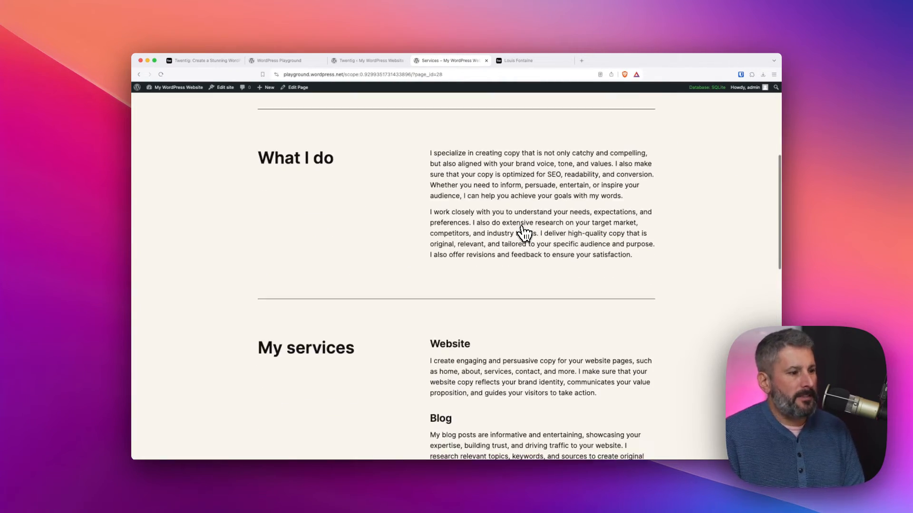
{"action": "scroll", "scroll_direction": "down", "scroll_amount": 3}
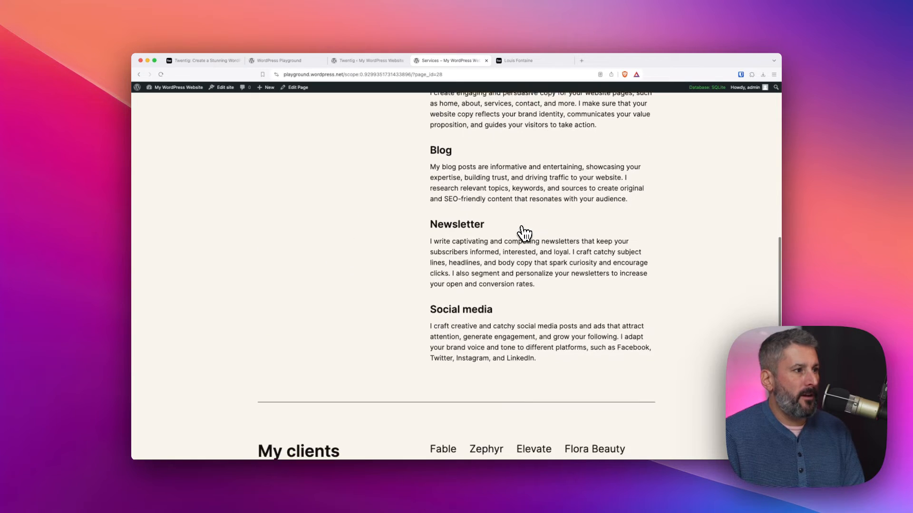
{"action": "scroll", "scroll_direction": "down", "scroll_amount": 3}
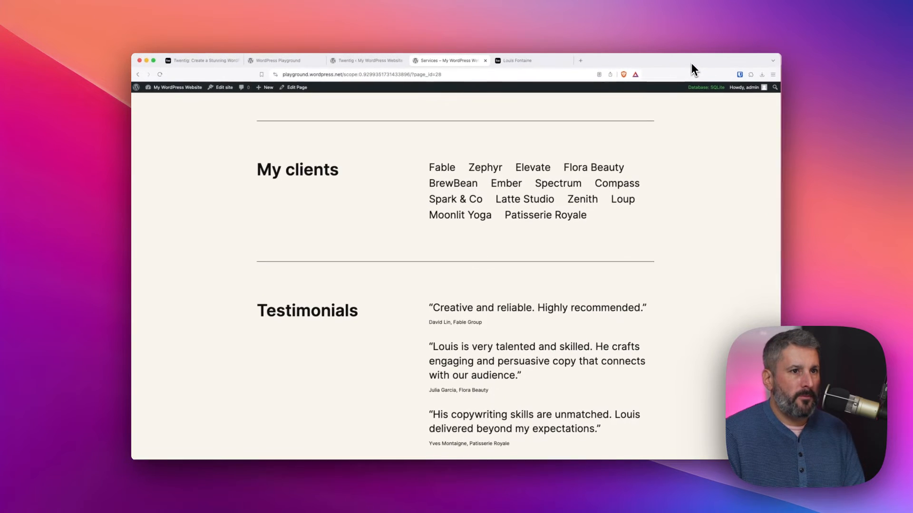
{"action": "scroll", "scroll_direction": "up", "scroll_amount": 3}
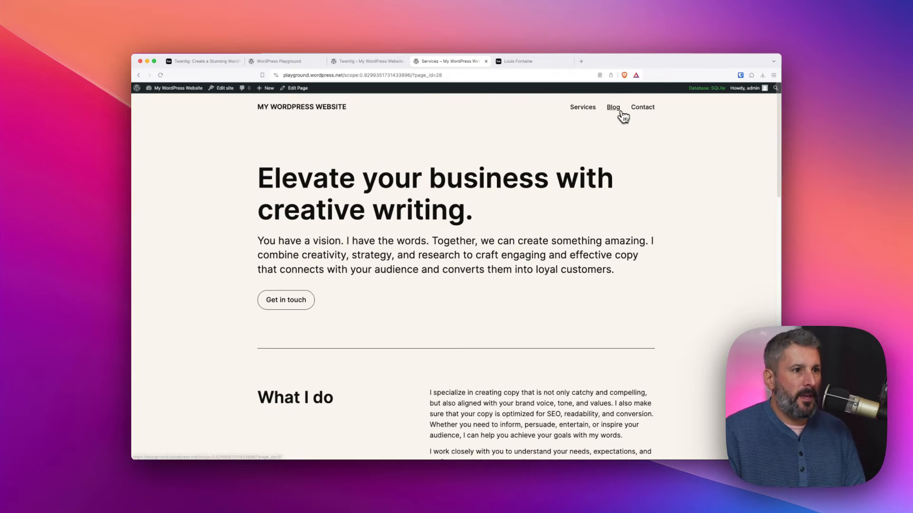
{"action": "left_click", "coordinate": [612, 106]}
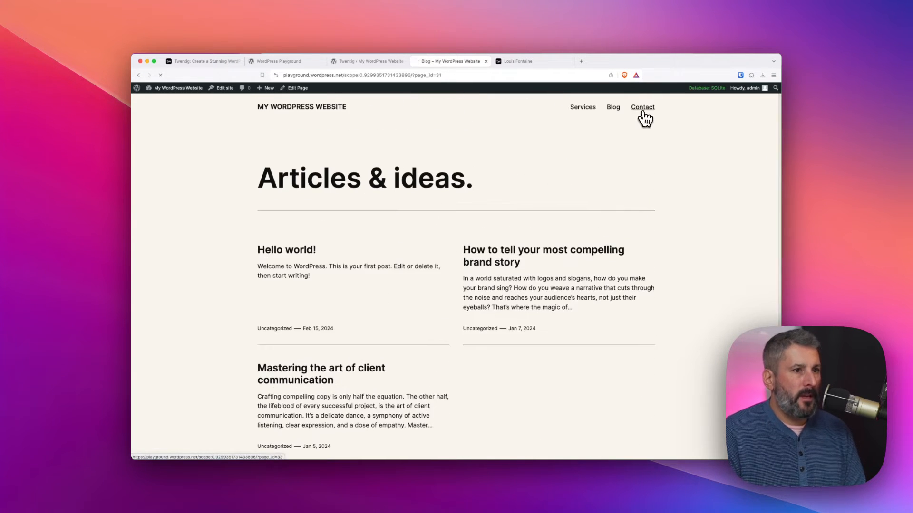
{"action": "left_click", "coordinate": [643, 107]}
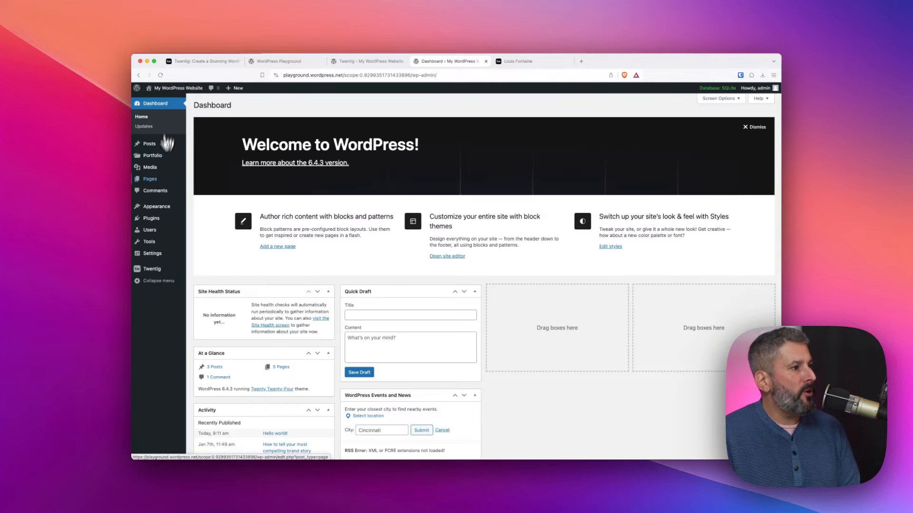
From Pages, open the Services page in the block editor.
{"action": "left_click", "coordinate": [150, 179]}
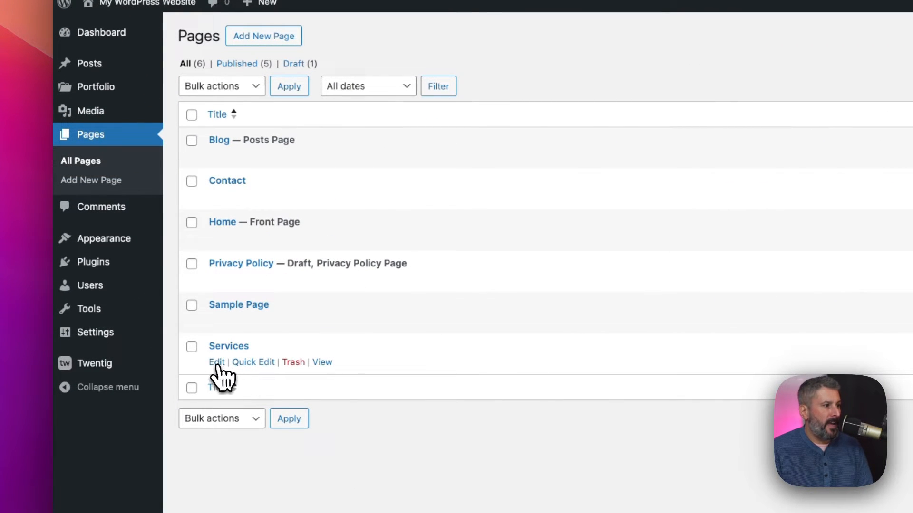
{"action": "left_click", "coordinate": [216, 362]}
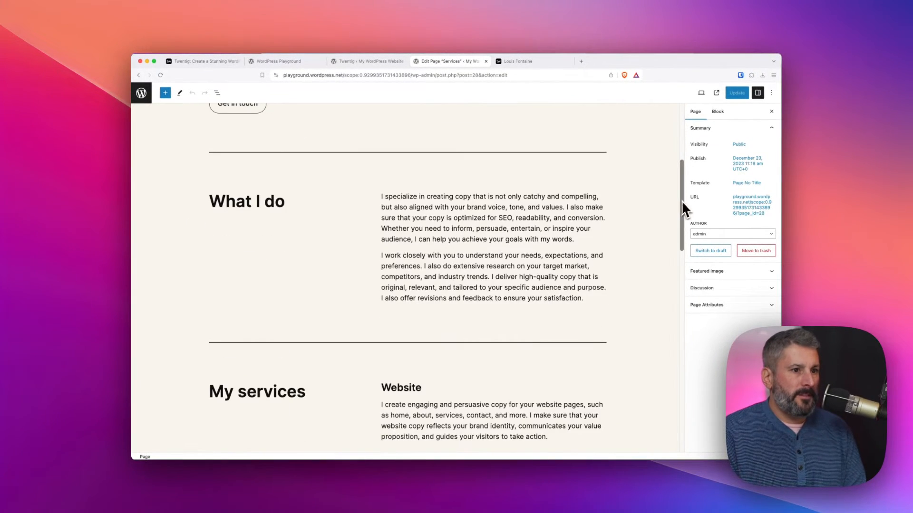
{"action": "scroll", "scroll_direction": "down", "scroll_amount": 3}
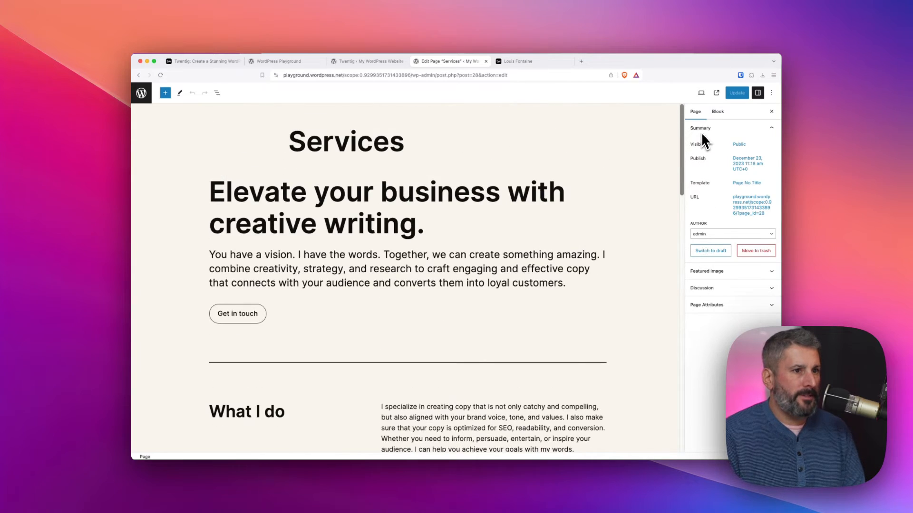
Show the List View and expand the top Group and its Buttons block.
{"action": "left_click", "coordinate": [217, 93]}
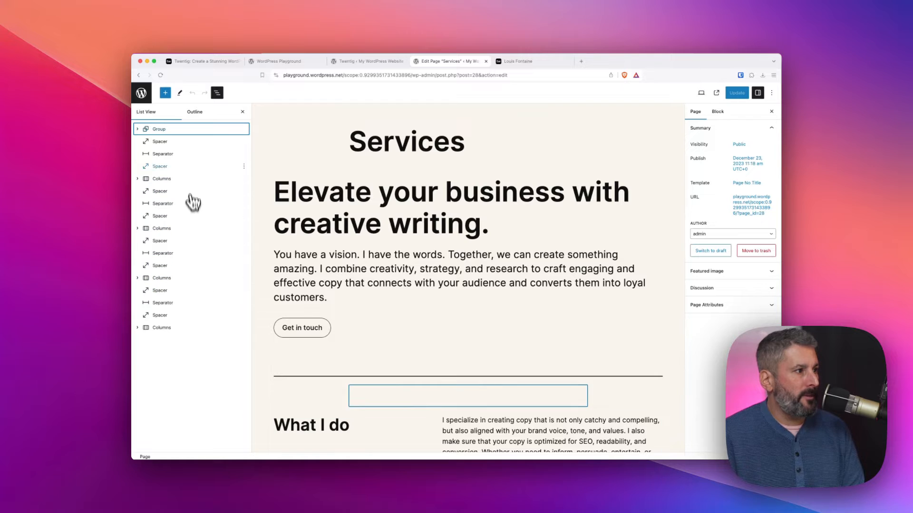
{"action": "left_click", "coordinate": [139, 129]}
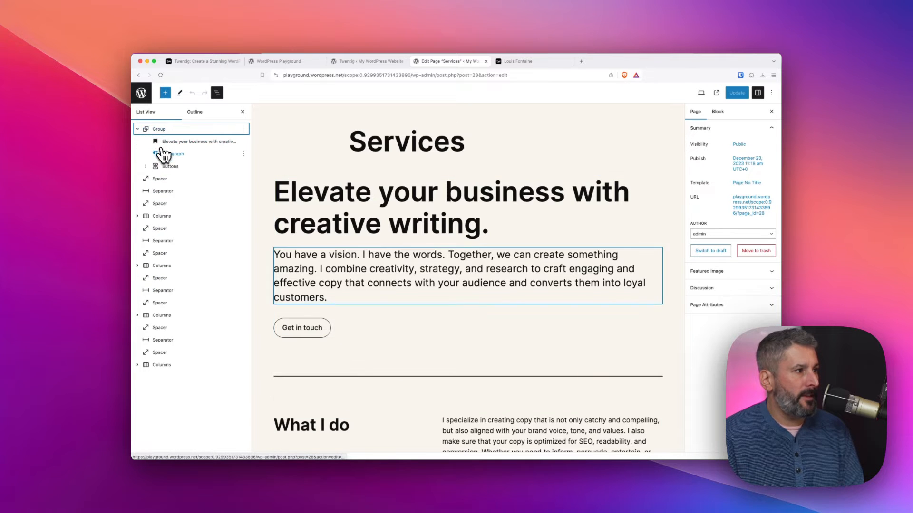
{"action": "left_click", "coordinate": [169, 165]}
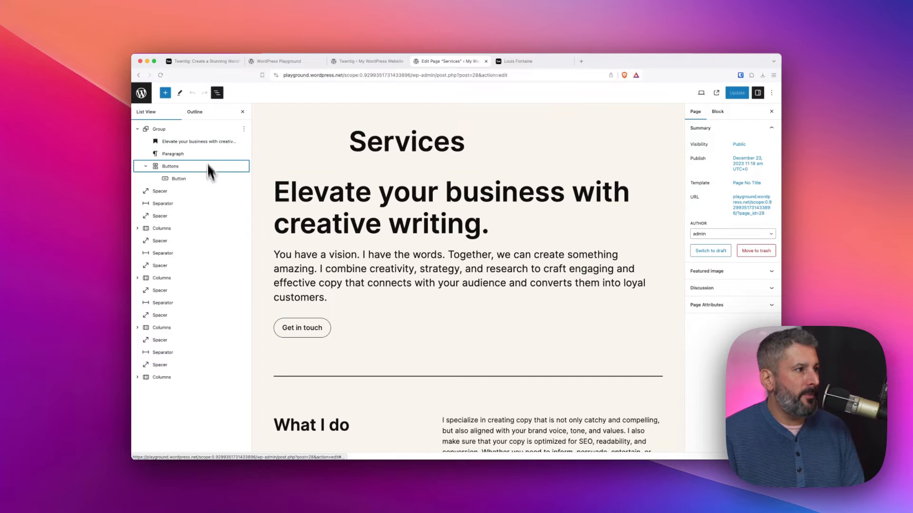
Bring up the block inserter's Patterns list and scroll through the pattern categories.
{"action": "left_click", "coordinate": [165, 93]}
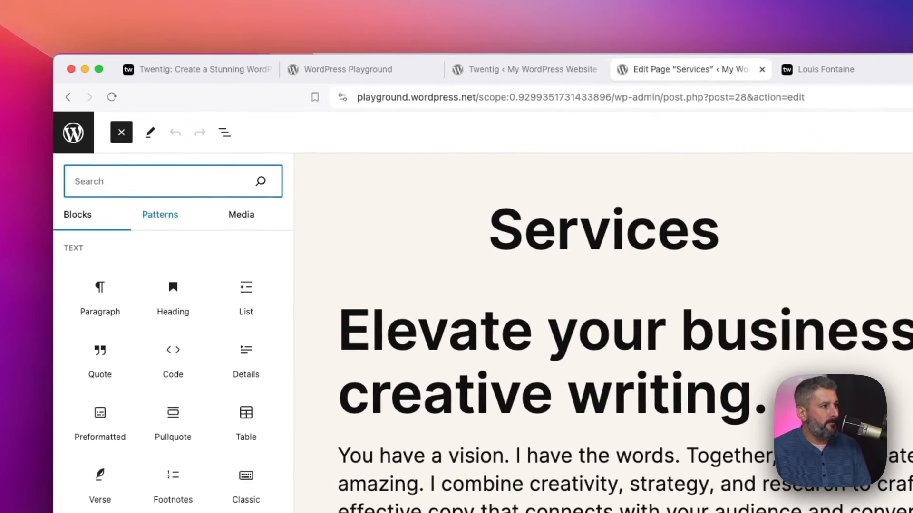
{"action": "left_click", "coordinate": [160, 215]}
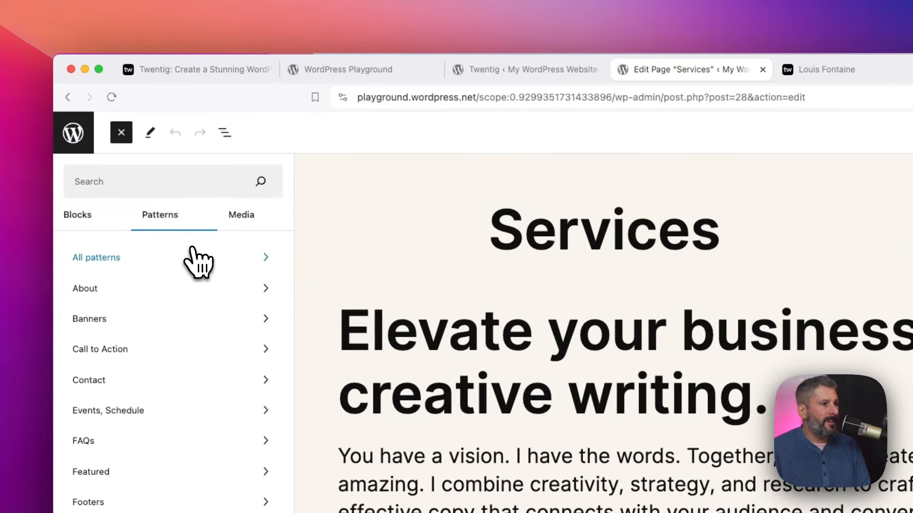
{"action": "scroll", "scroll_direction": "down", "scroll_amount": 3}
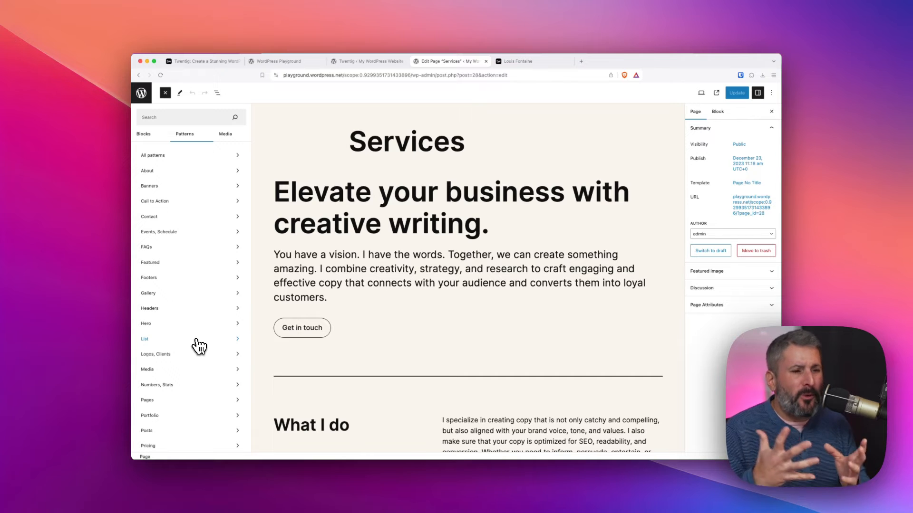
{"action": "mouse_move", "coordinate": [197, 255]}
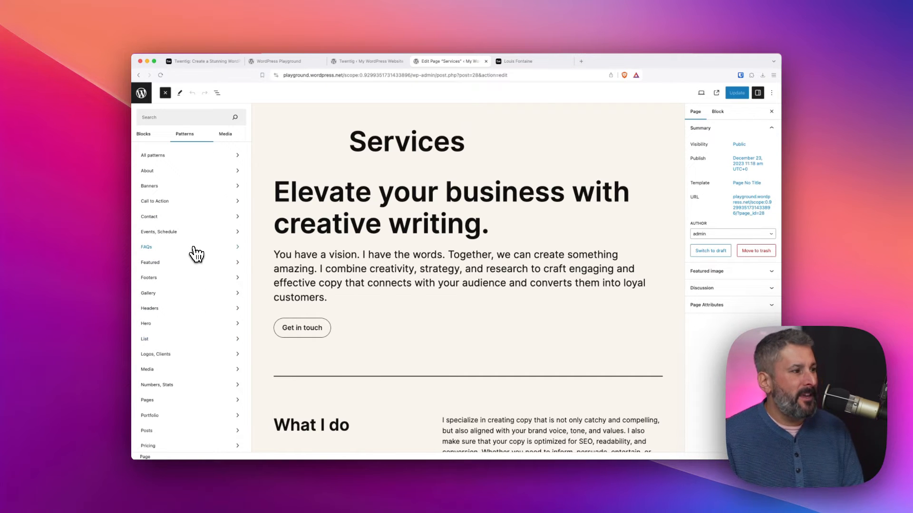
{"action": "mouse_move", "coordinate": [200, 252]}
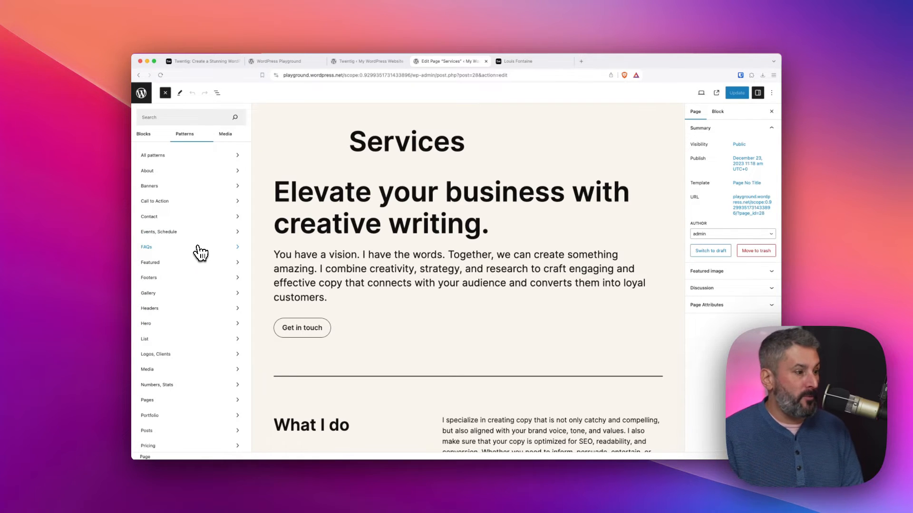
{"action": "scroll", "scroll_direction": "down", "scroll_amount": 3}
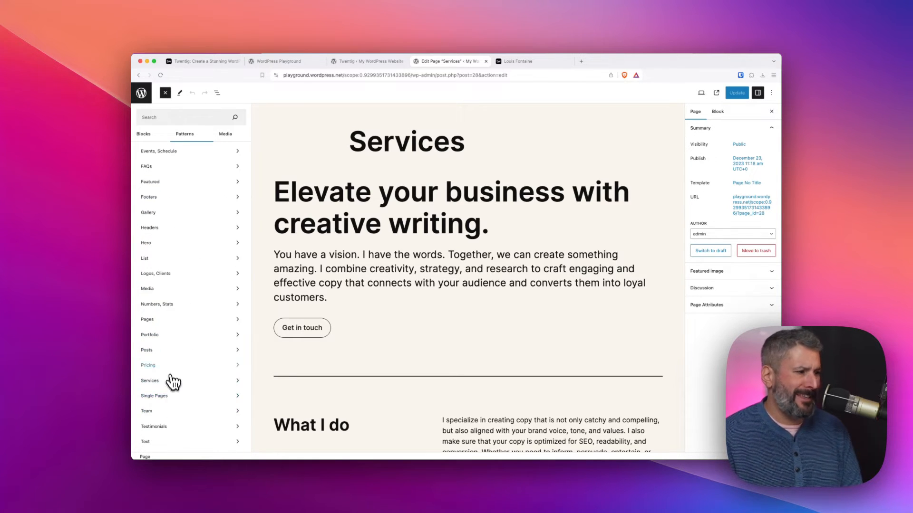
Preview the Pricing and Headers pattern categories, then return to the plain Services page editor.
{"action": "left_click", "coordinate": [148, 365]}
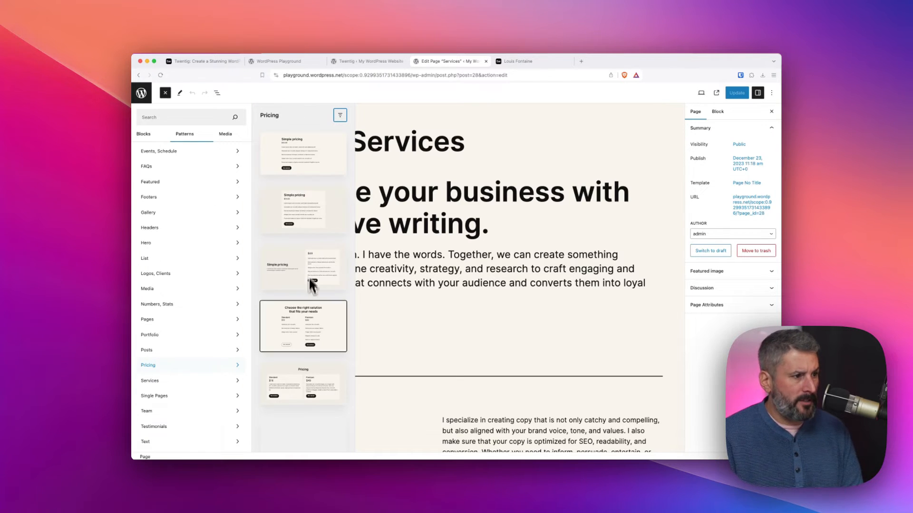
{"action": "scroll", "scroll_direction": "down", "scroll_amount": 3}
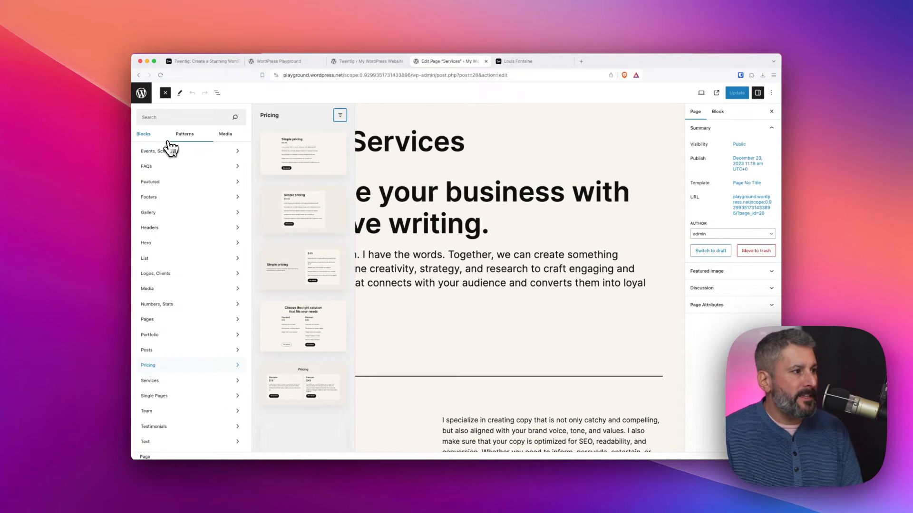
{"action": "left_click", "coordinate": [149, 228]}
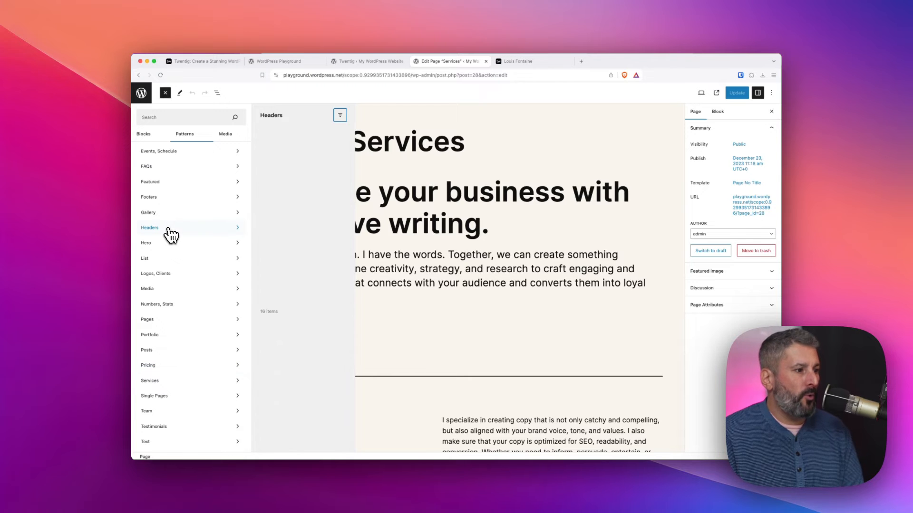
{"action": "mouse_move", "coordinate": [186, 231]}
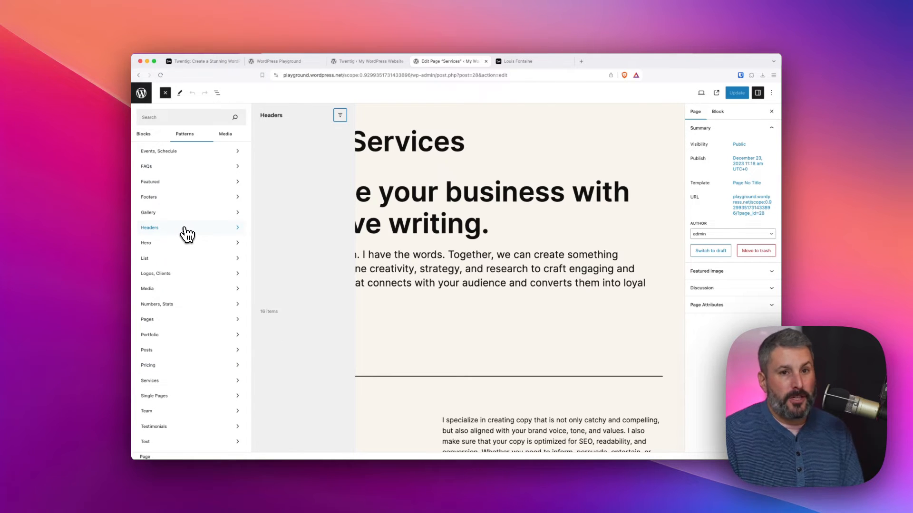
{"action": "mouse_move", "coordinate": [194, 175]}
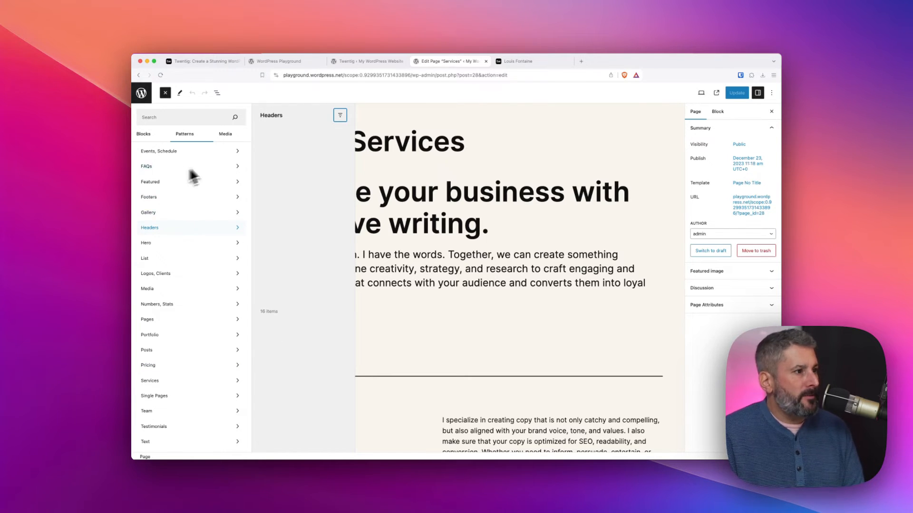
{"action": "left_click", "coordinate": [166, 93]}
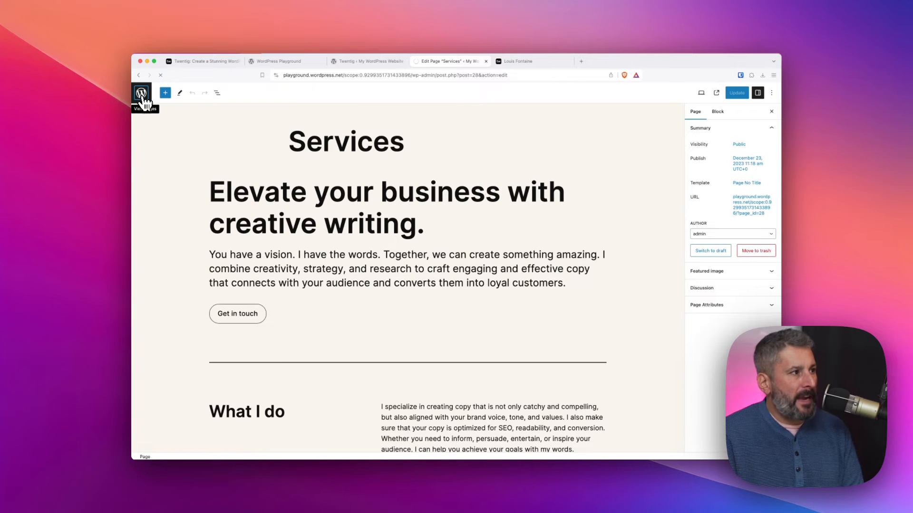
Leave the editor for the Twentig Settings page and scroll past editor, style and portfolio options to Google Fonts.
{"action": "left_click", "coordinate": [141, 94]}
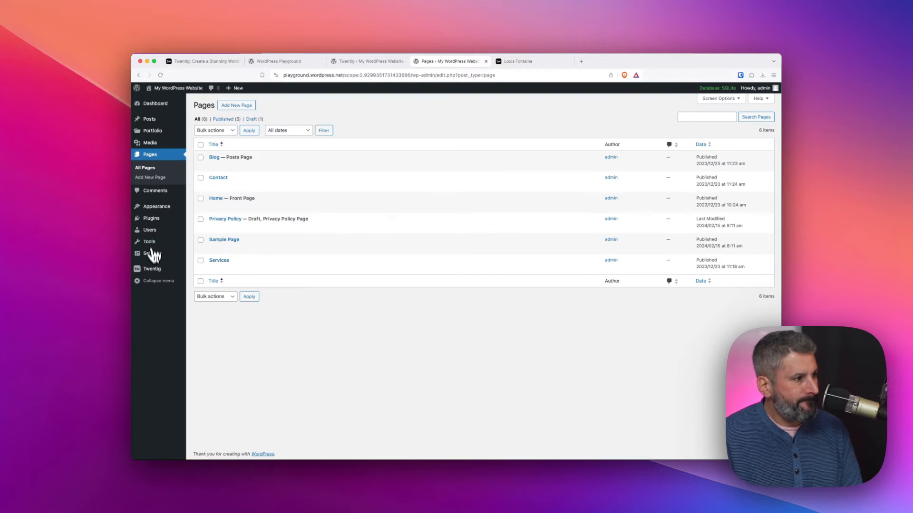
{"action": "left_click", "coordinate": [152, 269]}
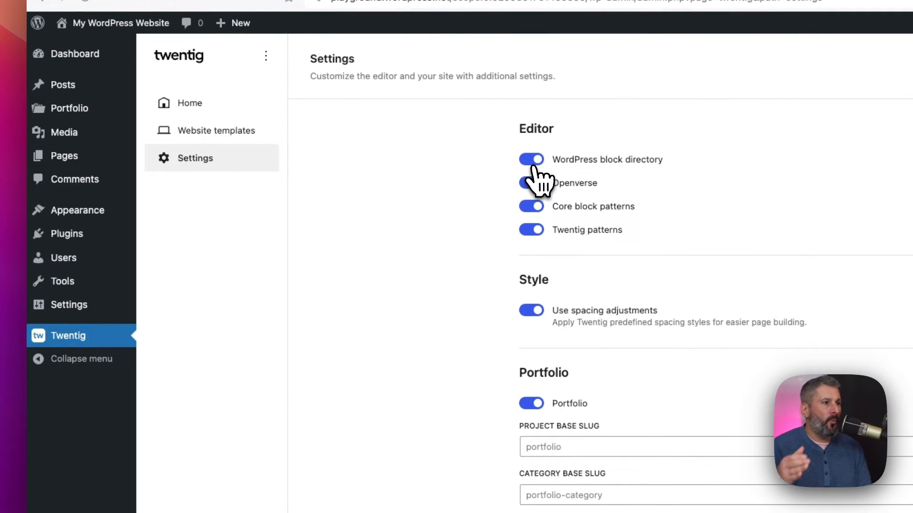
{"action": "left_click", "coordinate": [530, 184]}
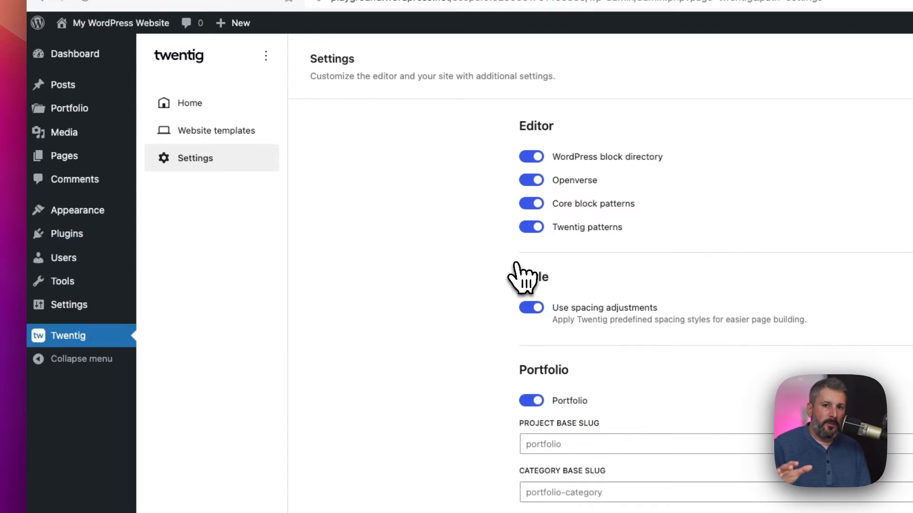
{"action": "scroll", "scroll_direction": "down", "scroll_amount": 3}
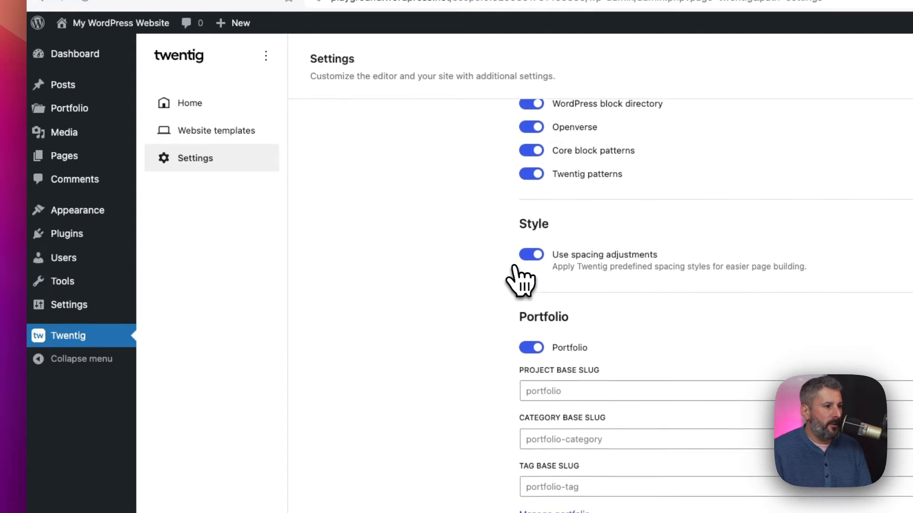
{"action": "scroll", "scroll_direction": "down", "scroll_amount": 3}
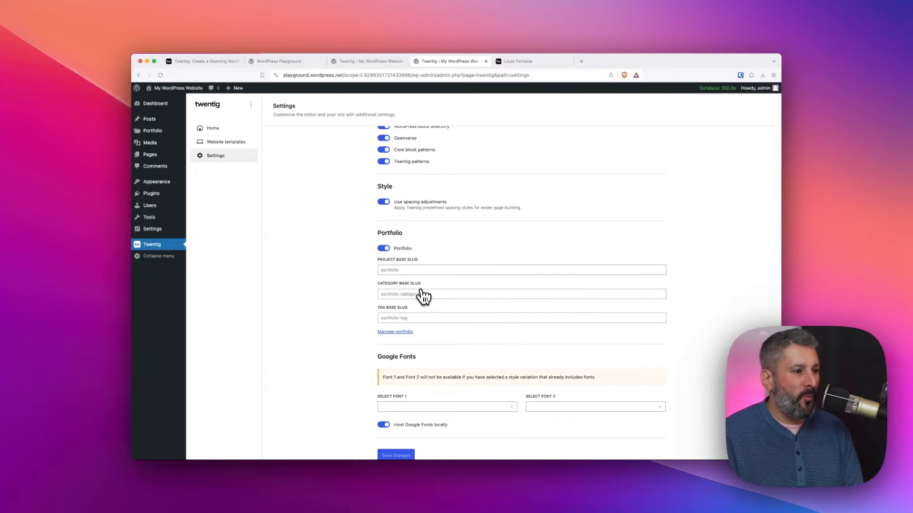
{"action": "mouse_move", "coordinate": [357, 312]}
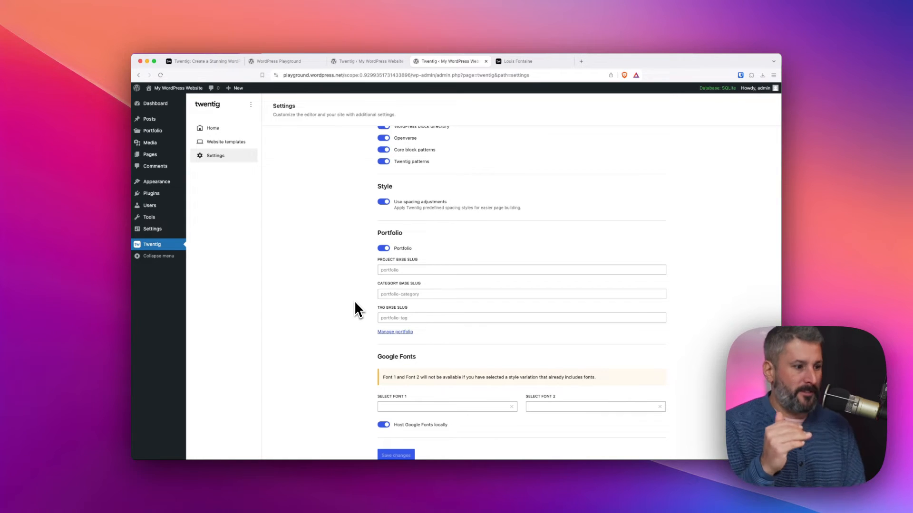
{"action": "mouse_move", "coordinate": [350, 311]}
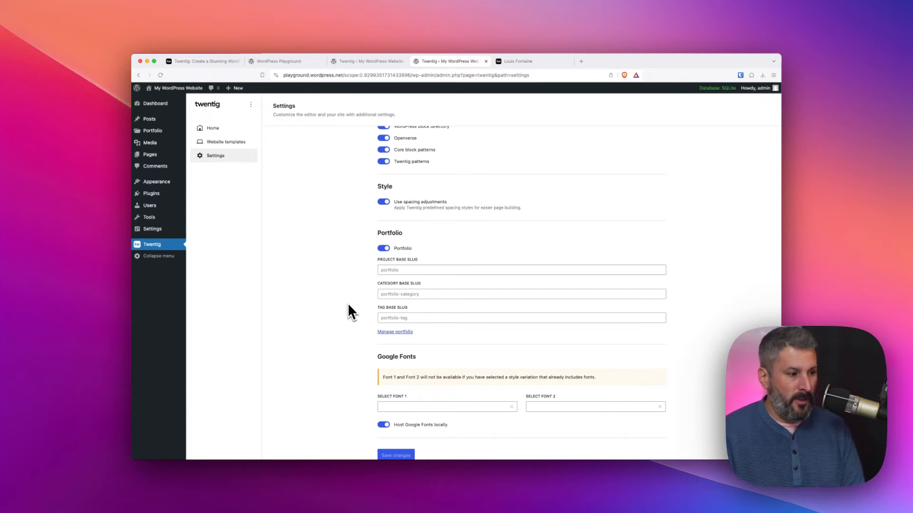
{"action": "scroll", "scroll_direction": "down", "scroll_amount": 3}
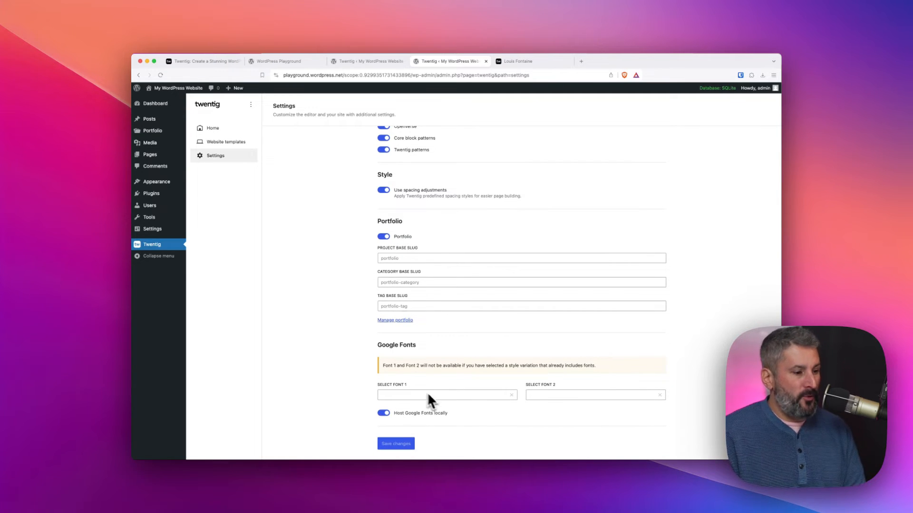
{"action": "mouse_move", "coordinate": [462, 414]}
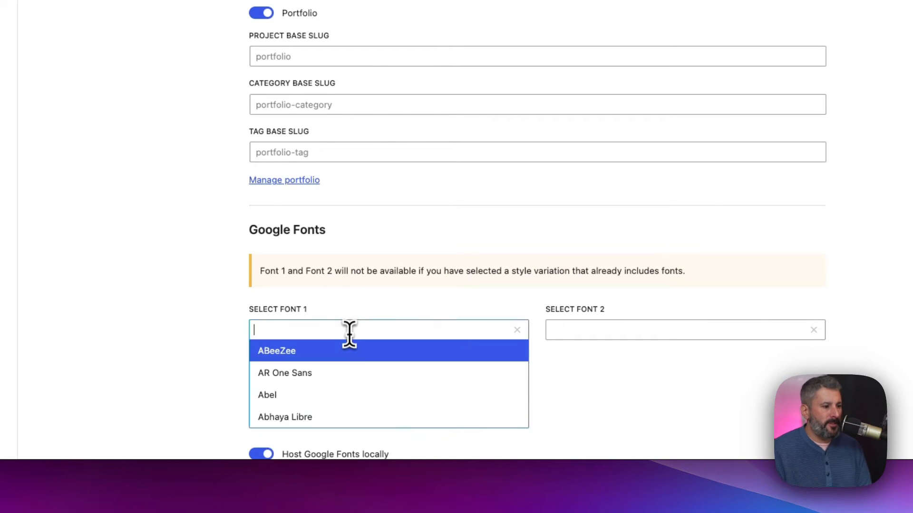
Choose Abel as Google Font 1 and Open Sans (found via 'ope') as Font 2.
{"action": "left_click", "coordinate": [267, 394]}
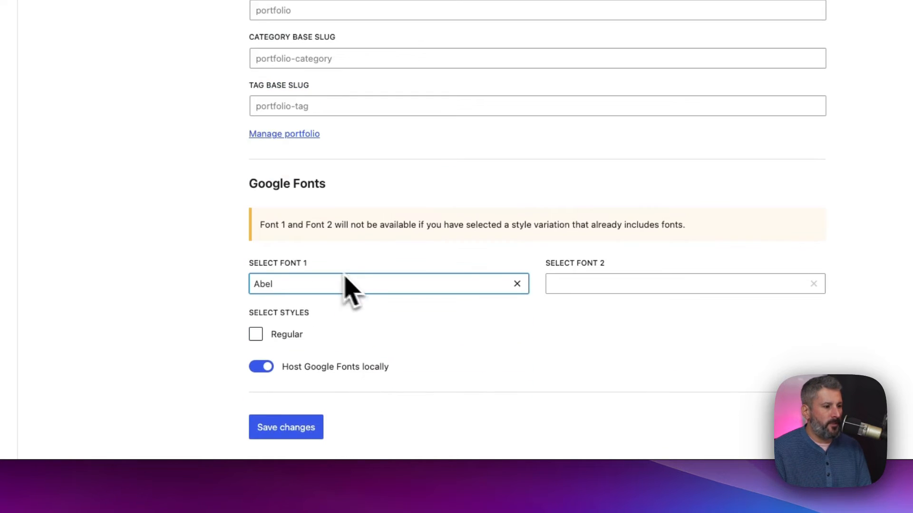
{"action": "left_click", "coordinate": [684, 283]}
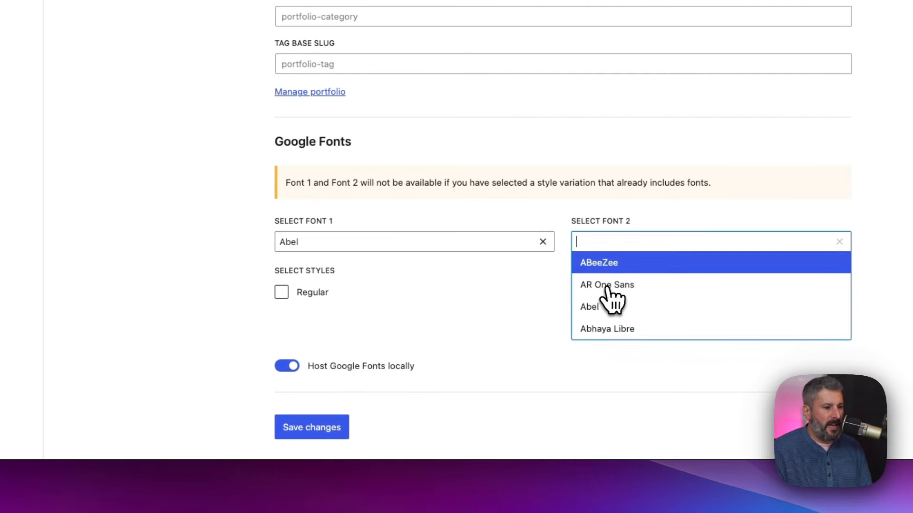
{"action": "type", "text": "ope"}
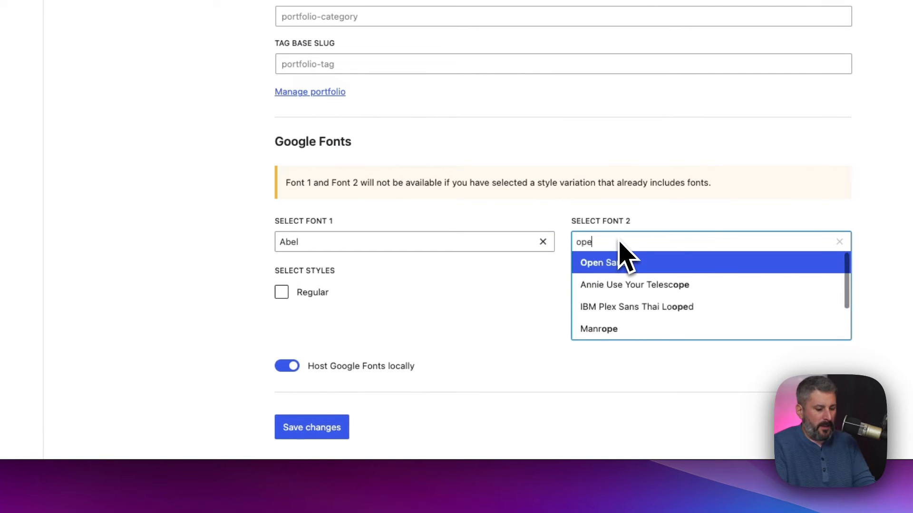
{"action": "left_click", "coordinate": [607, 262]}
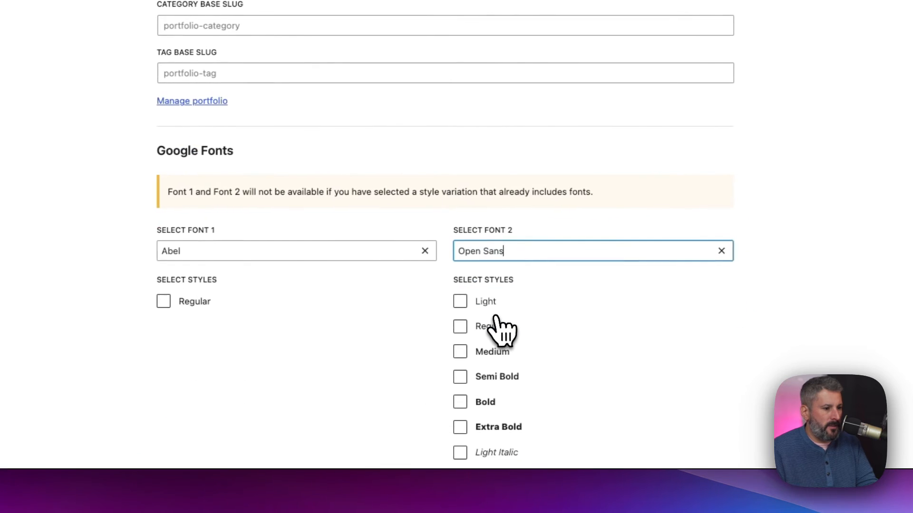
{"action": "scroll", "scroll_direction": "down", "scroll_amount": 3}
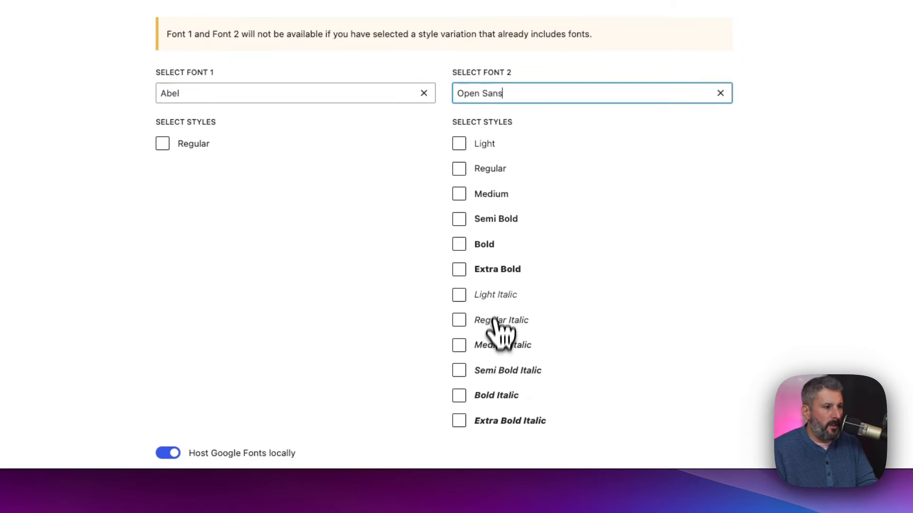
{"action": "scroll", "scroll_direction": "down", "scroll_amount": 3}
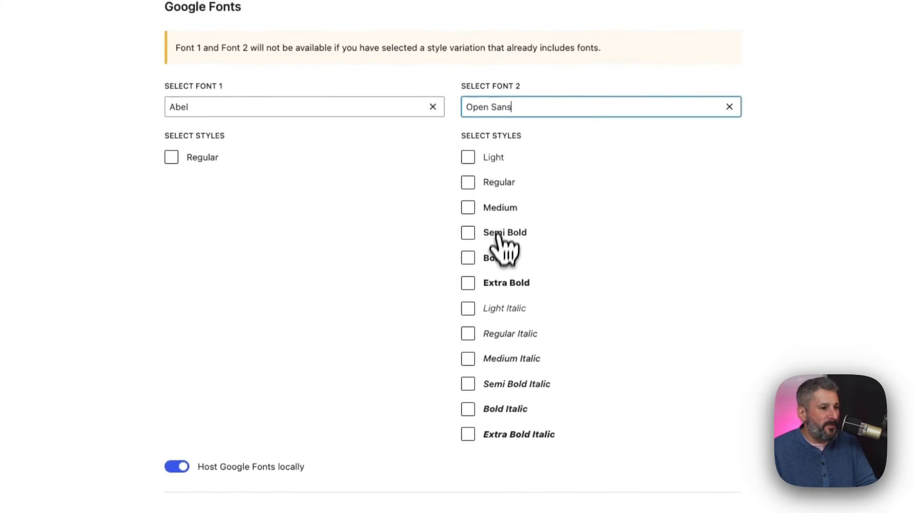
{"action": "scroll", "scroll_direction": "down", "scroll_amount": 3}
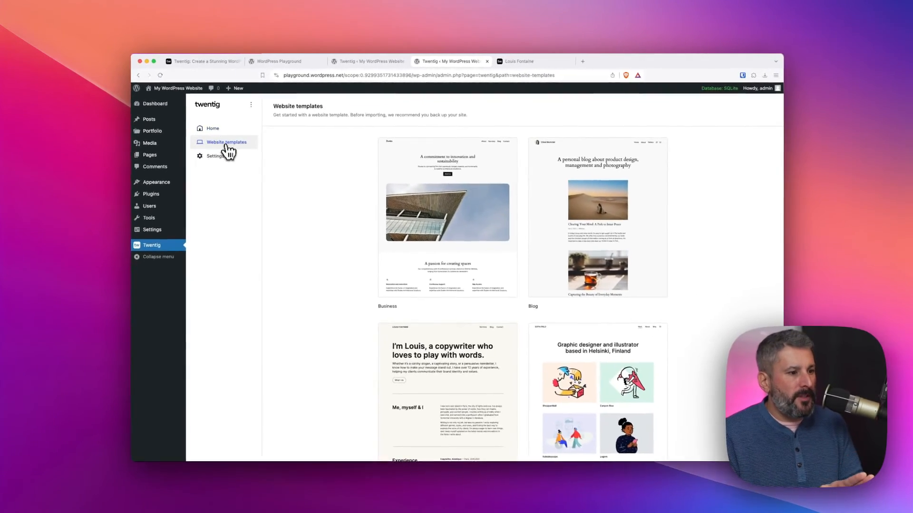
Go from Twentig's Website templates page to the site editor via Appearance > Editor.
{"action": "left_click", "coordinate": [157, 181]}
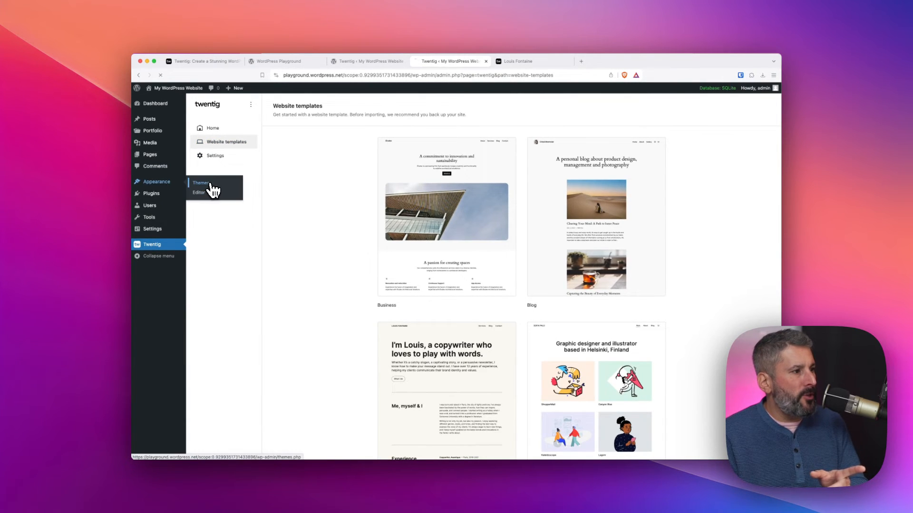
{"action": "left_click", "coordinate": [198, 192]}
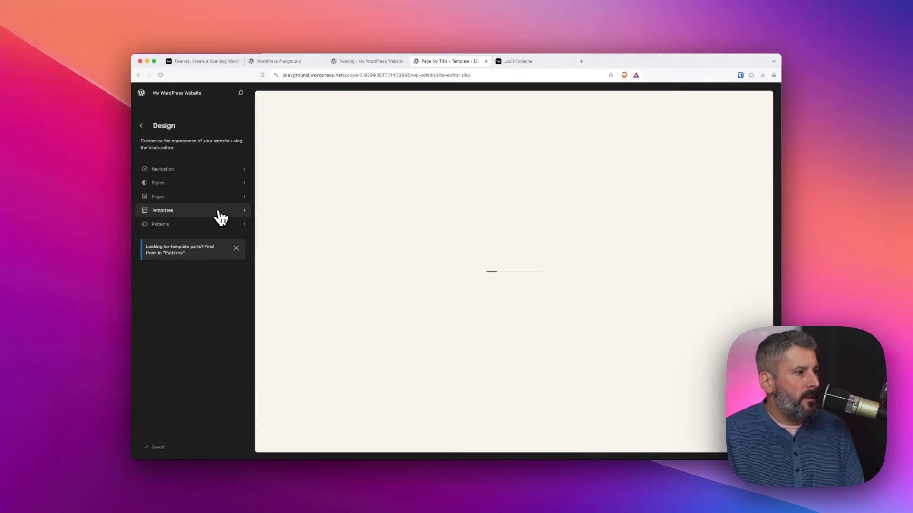
Show the site editor's Templates list and preview the Blog Home template twice, returning to the list.
{"action": "left_click", "coordinate": [162, 210]}
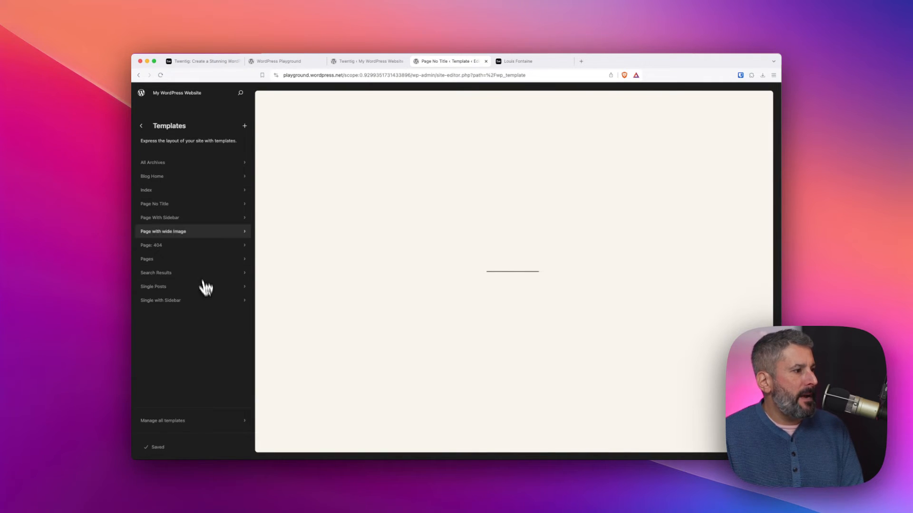
{"action": "left_click", "coordinate": [152, 177]}
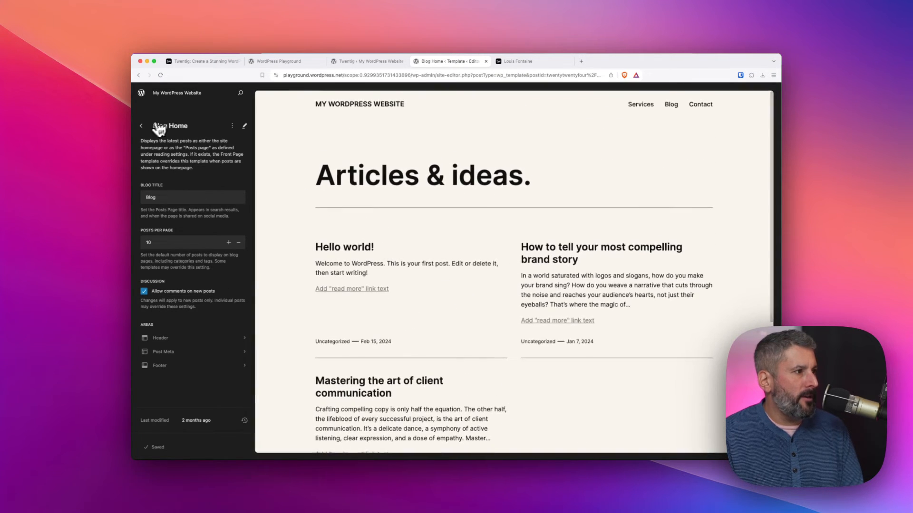
{"action": "left_click", "coordinate": [141, 126]}
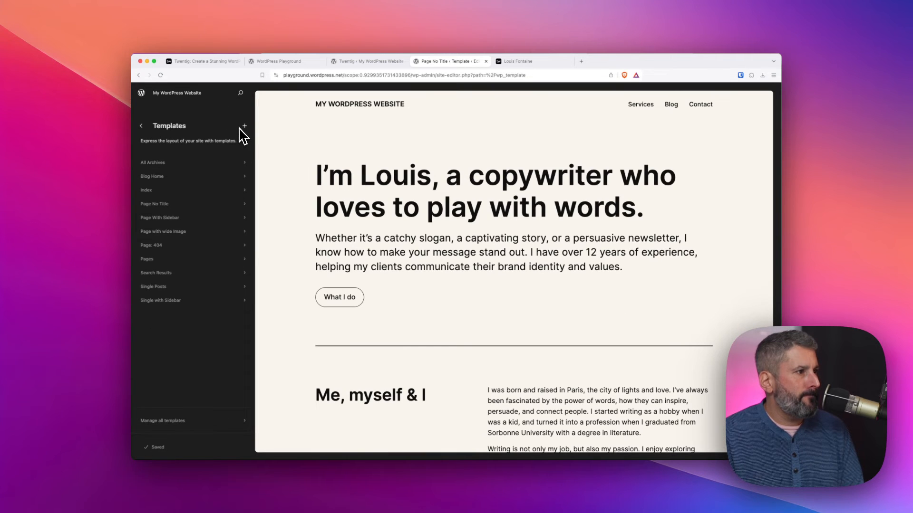
{"action": "mouse_move", "coordinate": [182, 242]}
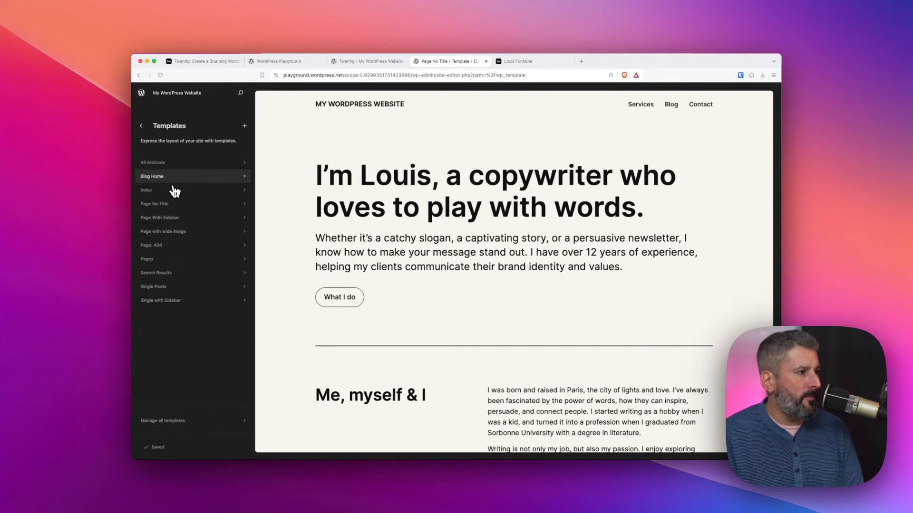
{"action": "left_click", "coordinate": [152, 176]}
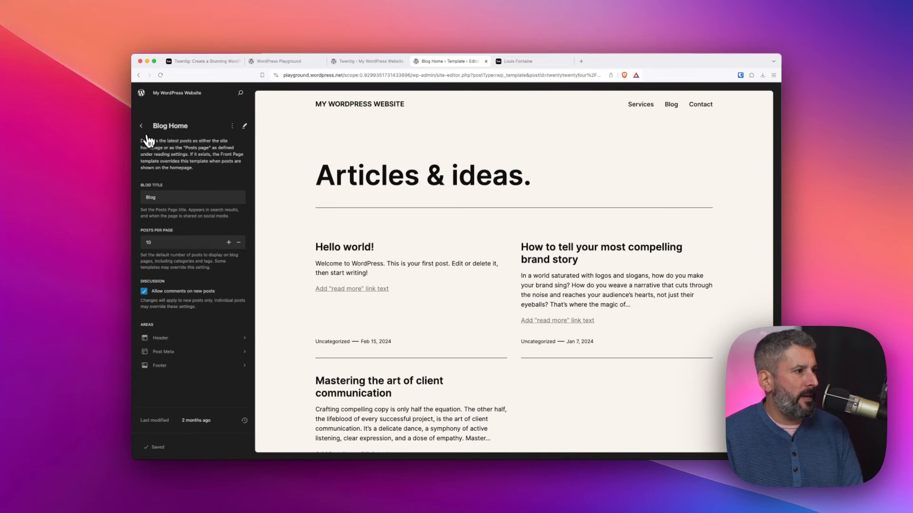
{"action": "left_click", "coordinate": [140, 126]}
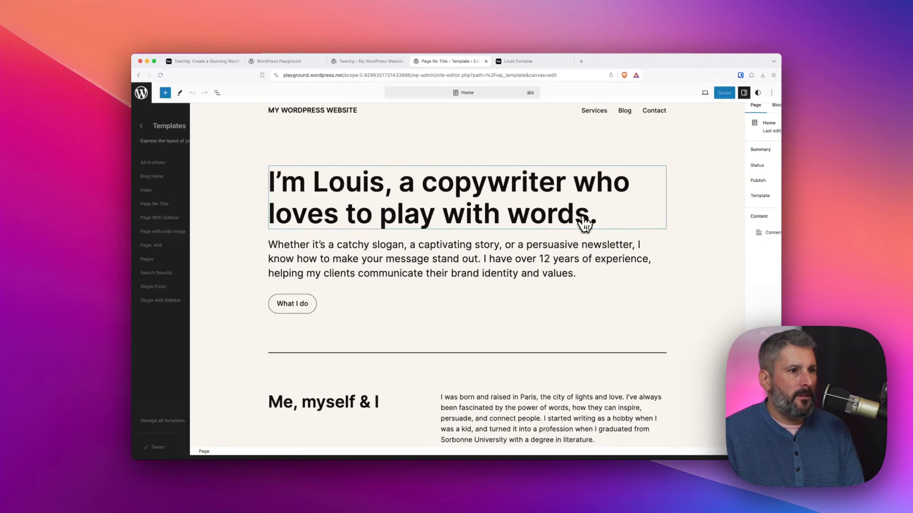
Briefly edit the homepage content, then go back to the Templates list.
{"action": "left_click", "coordinate": [463, 93]}
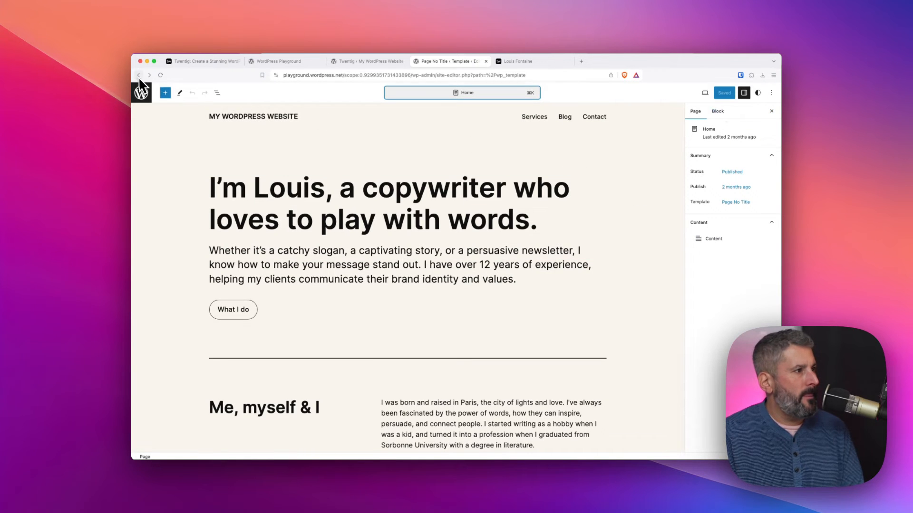
{"action": "left_click", "coordinate": [140, 93]}
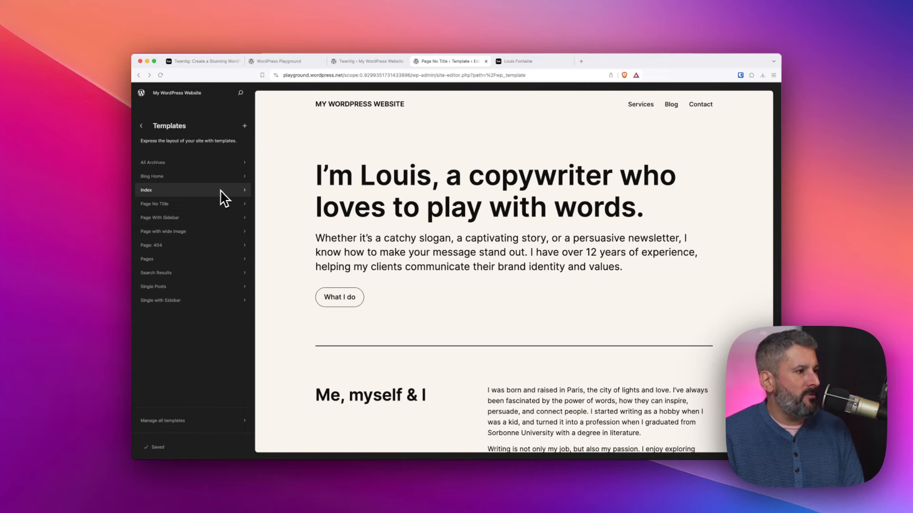
{"action": "mouse_move", "coordinate": [200, 310]}
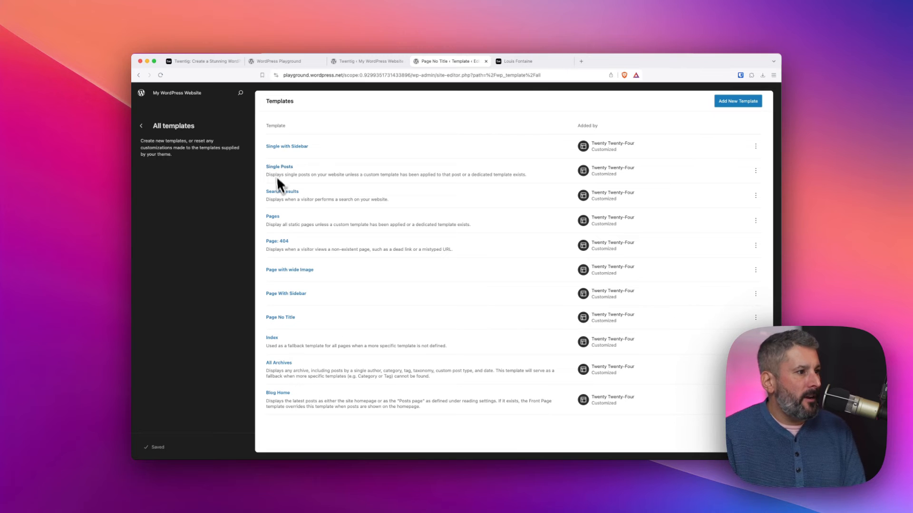
{"action": "mouse_move", "coordinate": [302, 161]}
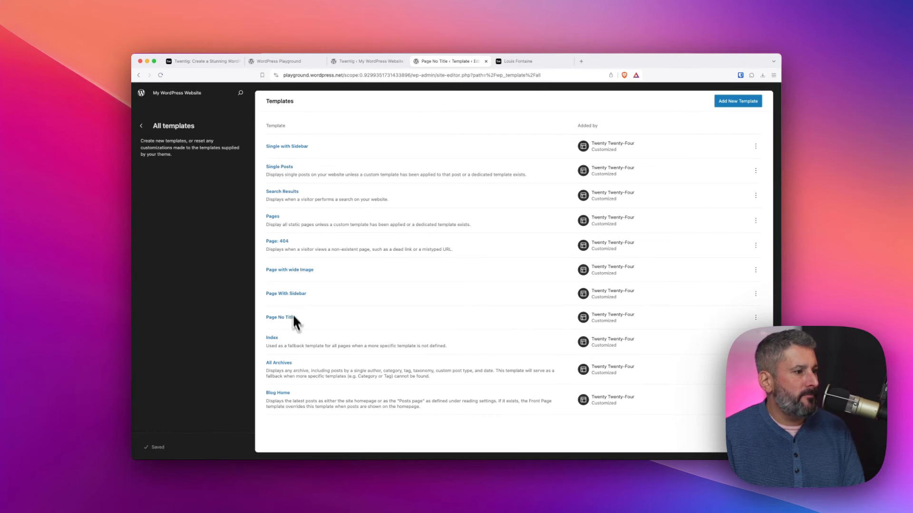
From Manage all templates, open the Blog Home template for editing.
{"action": "left_click", "coordinate": [272, 338]}
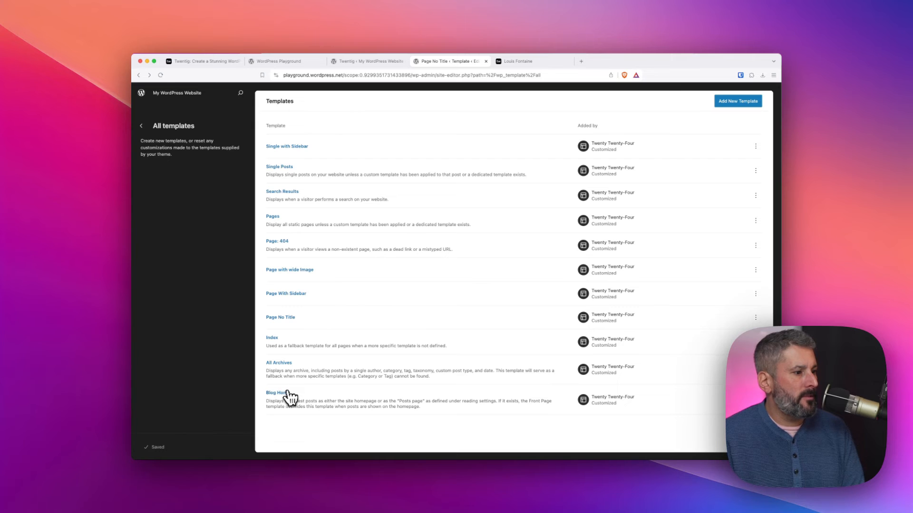
{"action": "left_click", "coordinate": [274, 393]}
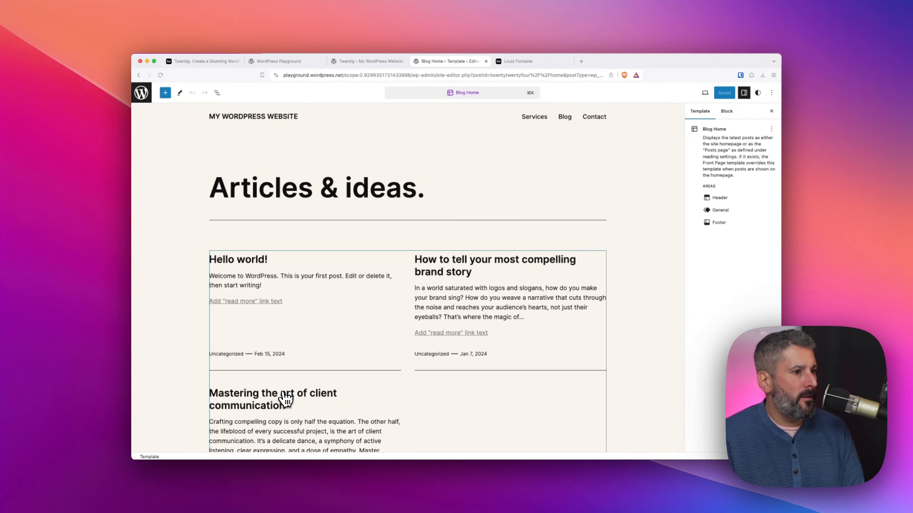
{"action": "mouse_move", "coordinate": [143, 94]}
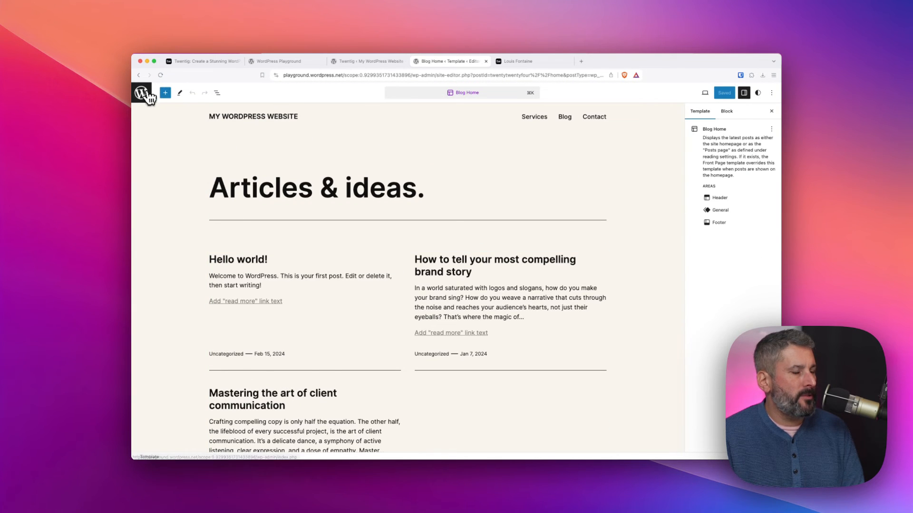
{"action": "left_click", "coordinate": [140, 93]}
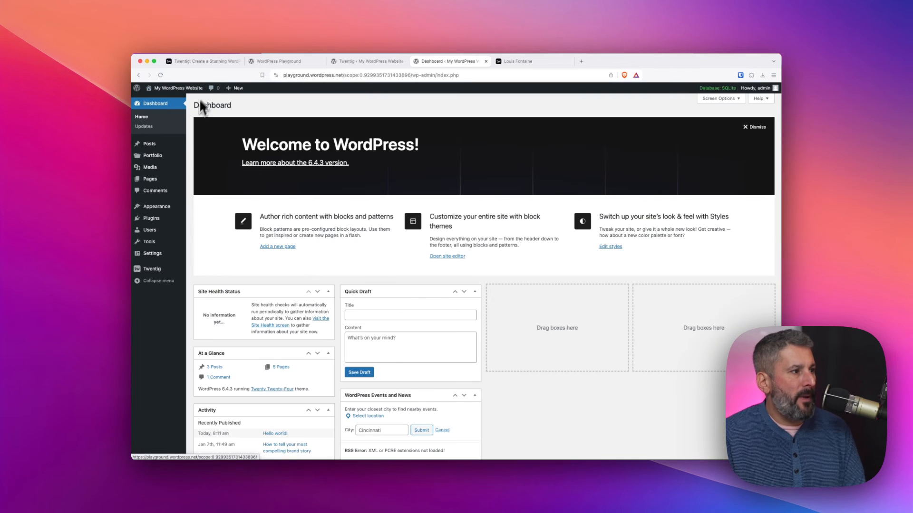
{"action": "left_click", "coordinate": [150, 178]}
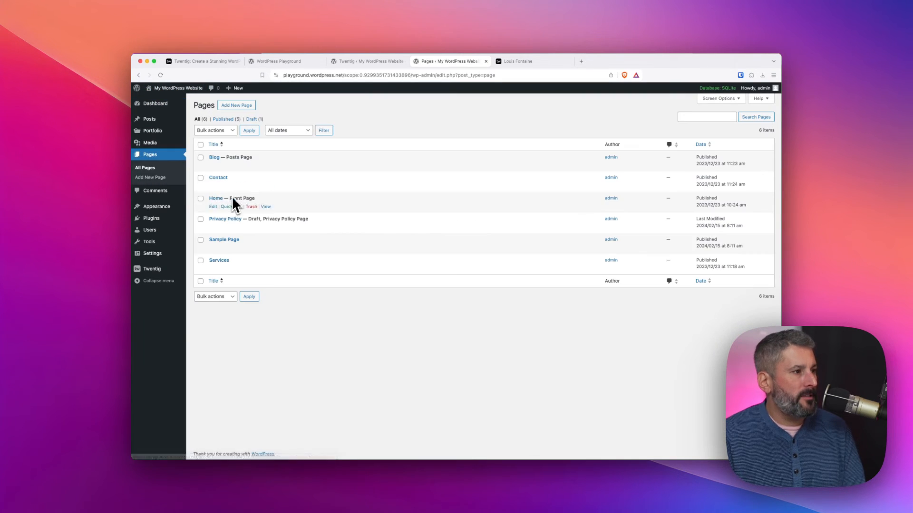
{"action": "left_click", "coordinate": [215, 198]}
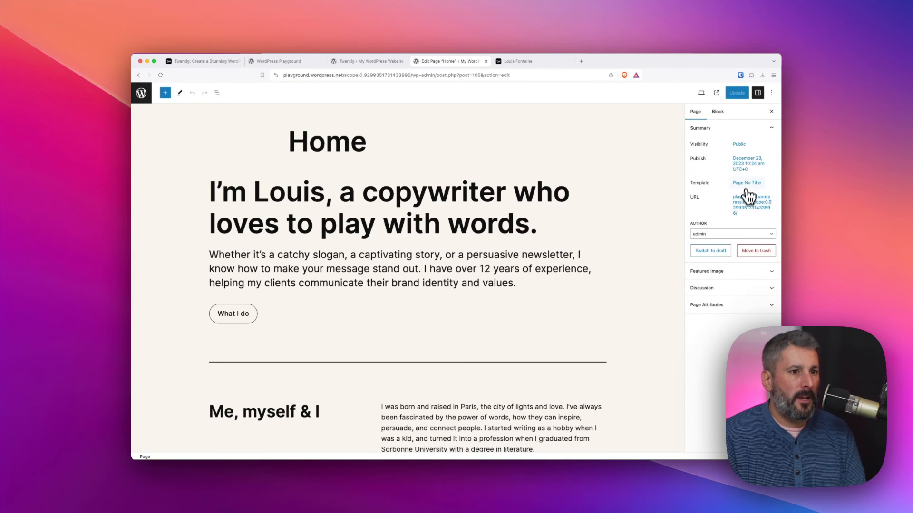
{"action": "left_click", "coordinate": [746, 183]}
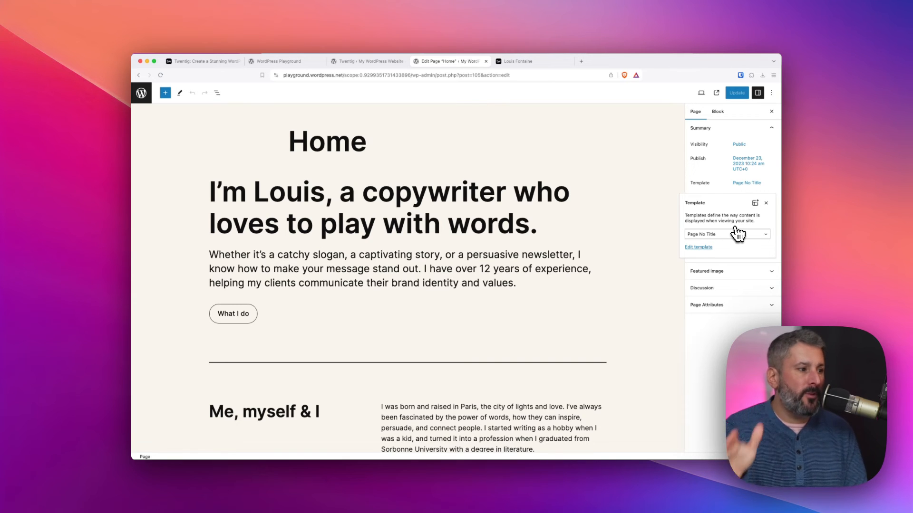
{"action": "left_click", "coordinate": [327, 140]}
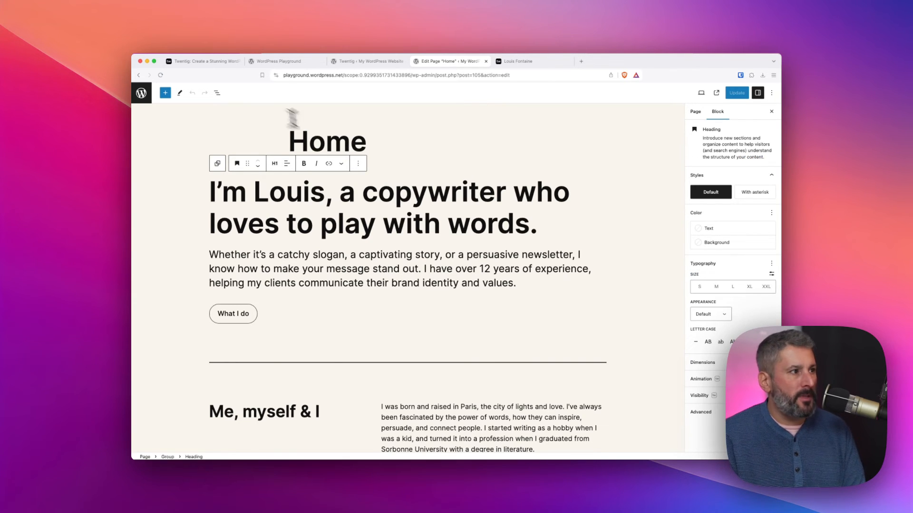
{"action": "left_click", "coordinate": [217, 93]}
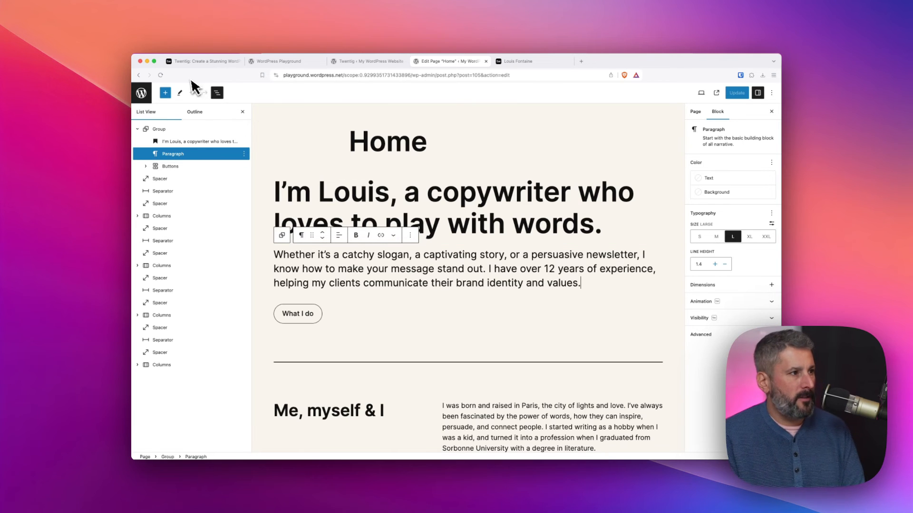
{"action": "left_click", "coordinate": [142, 92]}
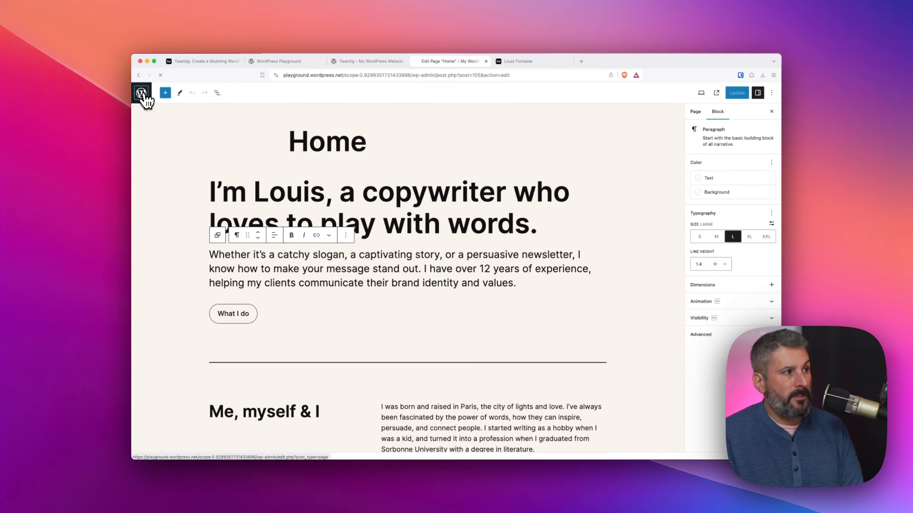
Exit the editor to the Twentig dashboard and follow Get more templates to Twentig.com's waitlist page.
{"action": "left_click", "coordinate": [142, 94]}
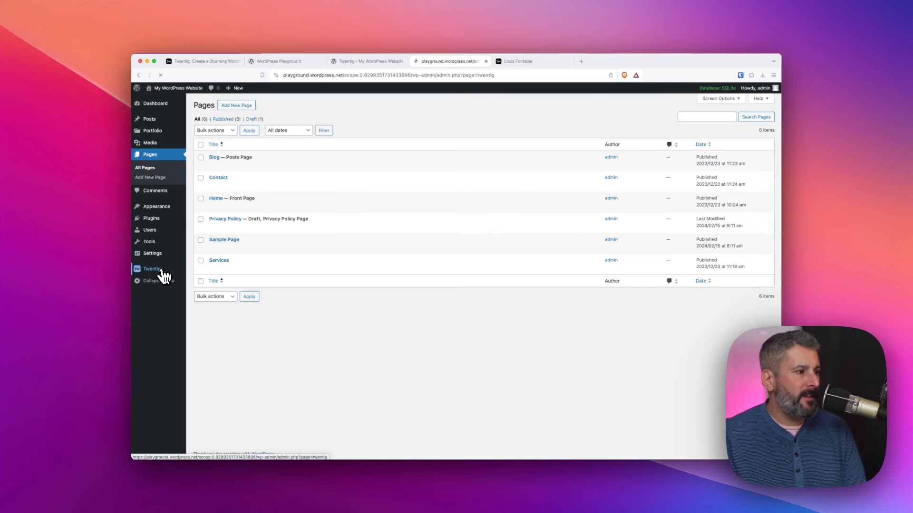
{"action": "left_click", "coordinate": [152, 268]}
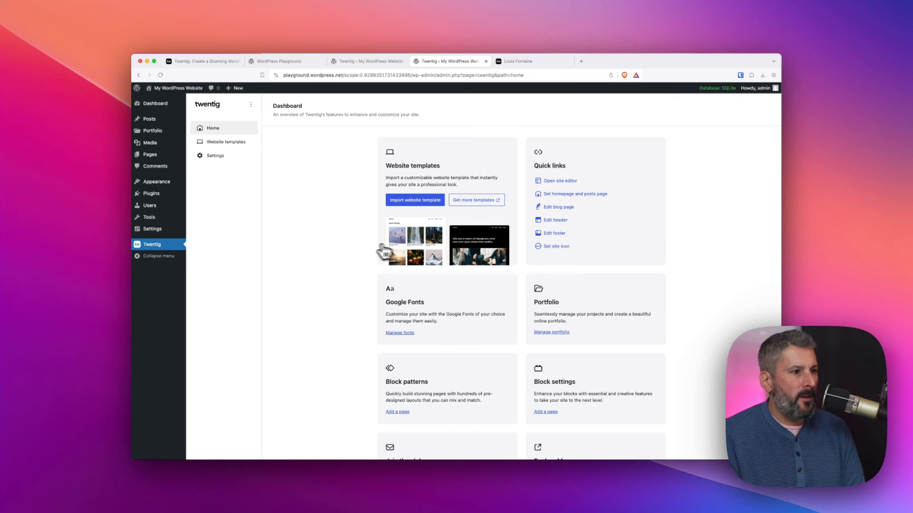
{"action": "left_click", "coordinate": [476, 199]}
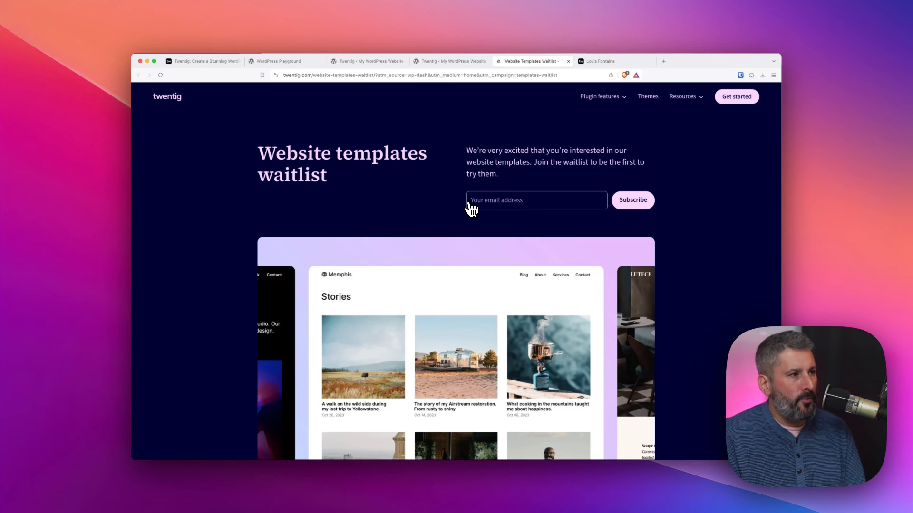
Look over Twentig's block themes page and the Resources quickstart guide.
{"action": "scroll", "scroll_direction": "down", "scroll_amount": 3}
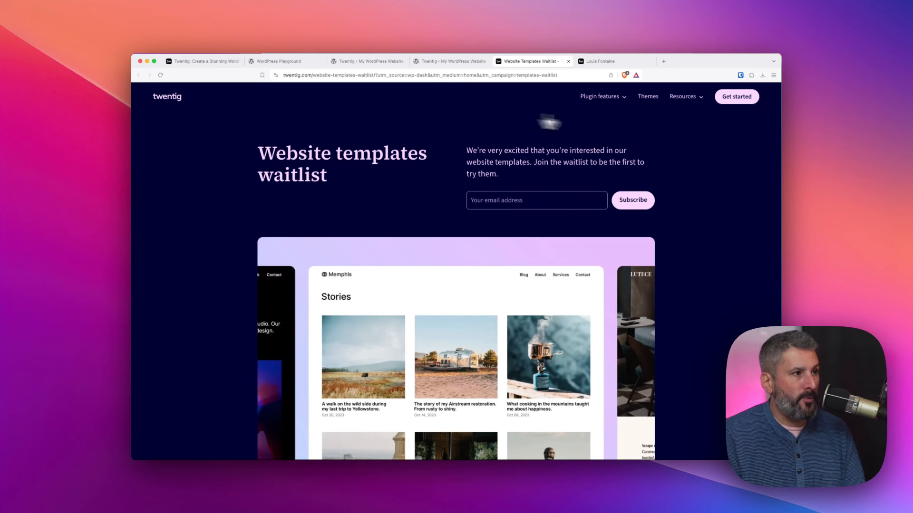
{"action": "left_click", "coordinate": [649, 97]}
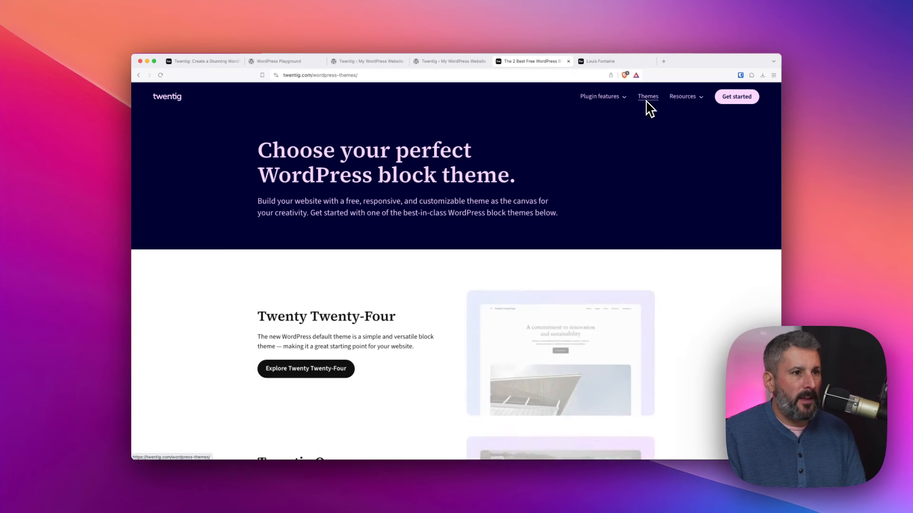
{"action": "scroll", "scroll_direction": "down", "scroll_amount": 3}
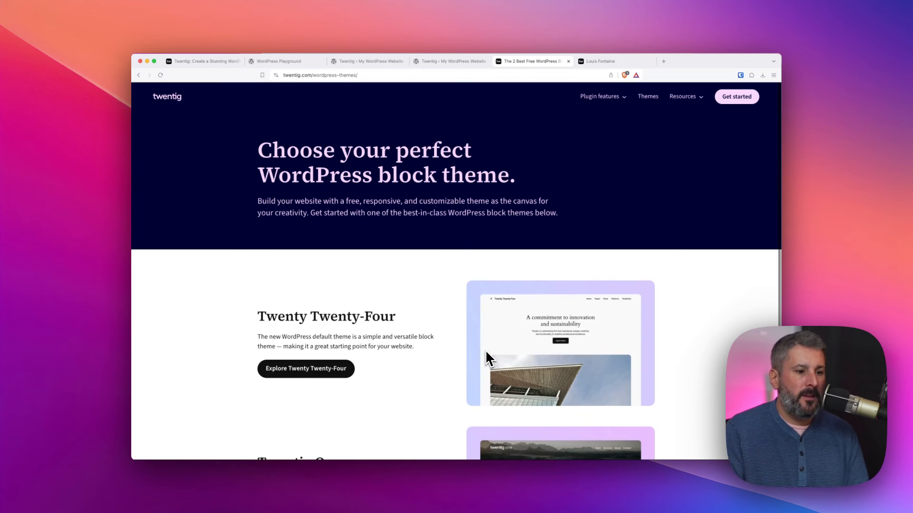
{"action": "left_click", "coordinate": [683, 97]}
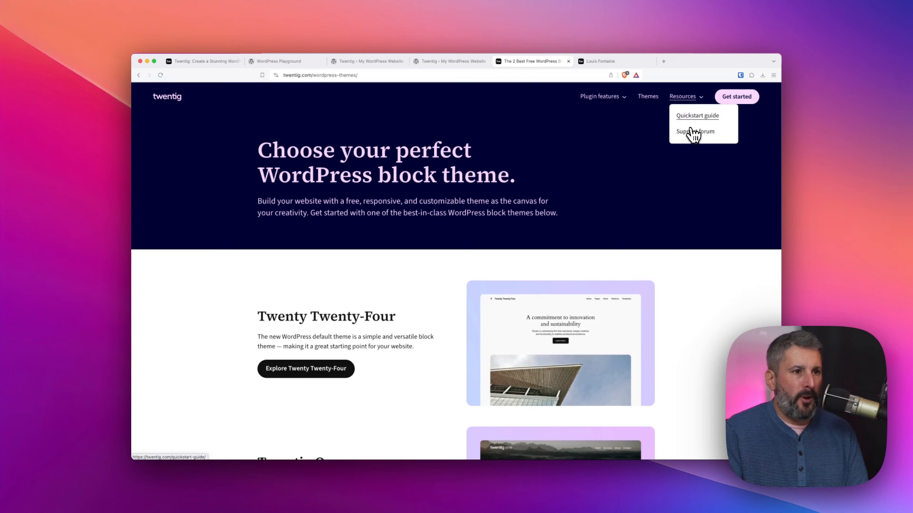
{"action": "mouse_move", "coordinate": [700, 139]}
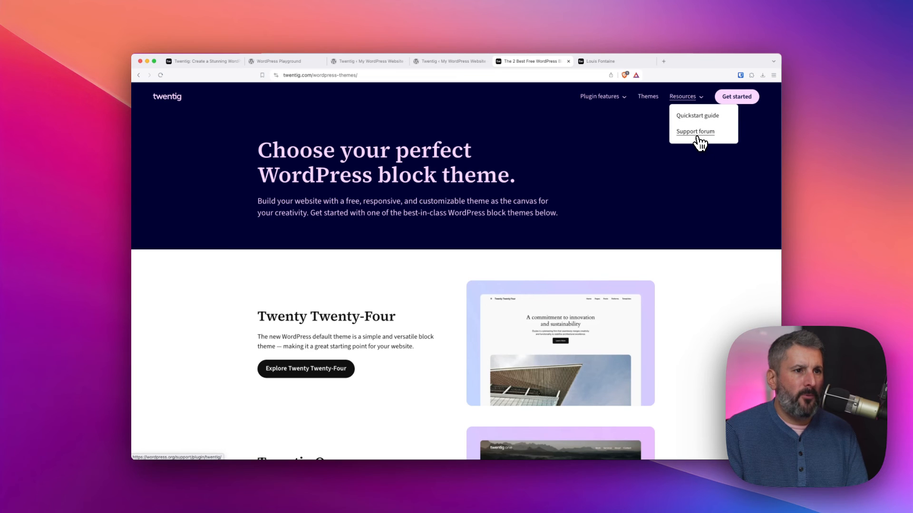
{"action": "left_click", "coordinate": [698, 115]}
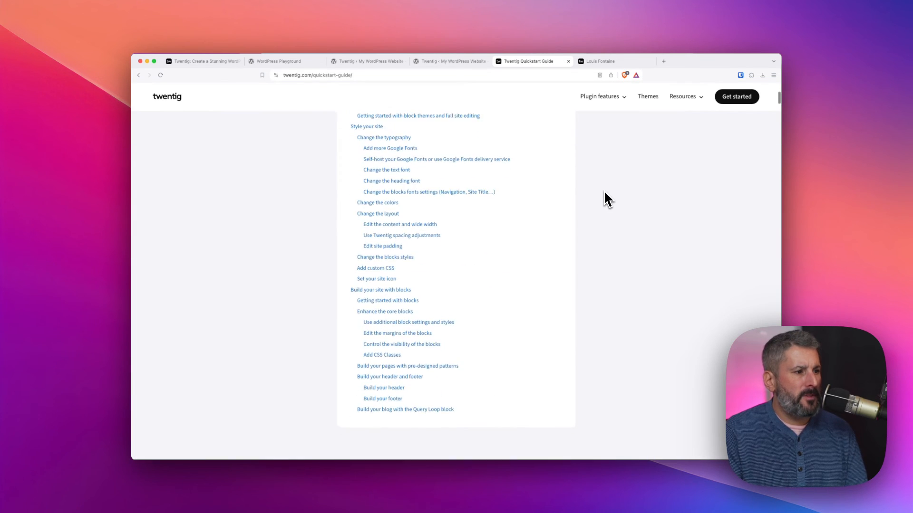
{"action": "scroll", "scroll_direction": "down", "scroll_amount": 3}
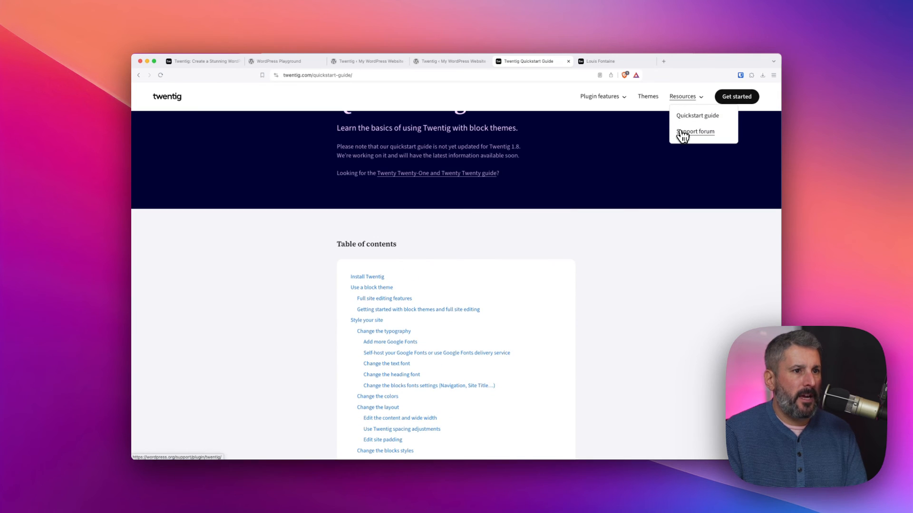
Go to the Twentig plugin's WordPress.org support forum from the Resources menu.
{"action": "left_click", "coordinate": [695, 131]}
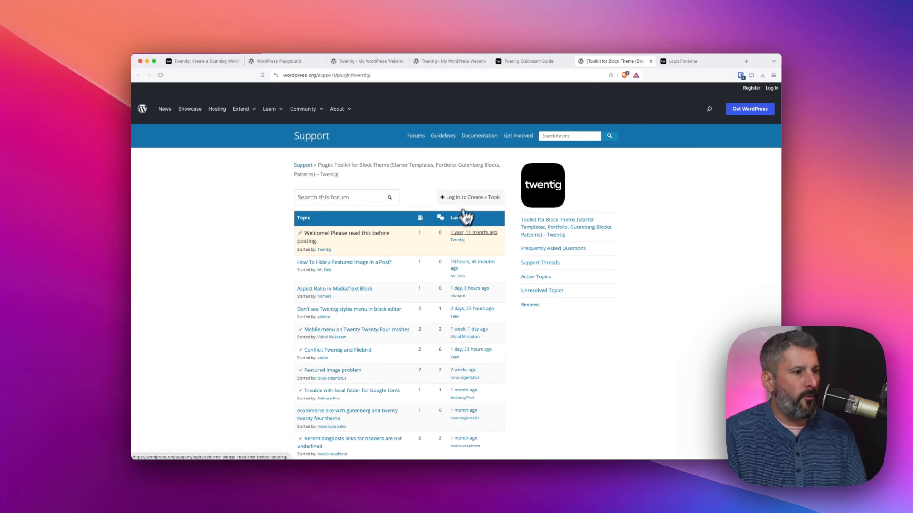
{"action": "scroll", "scroll_direction": "down", "scroll_amount": 3}
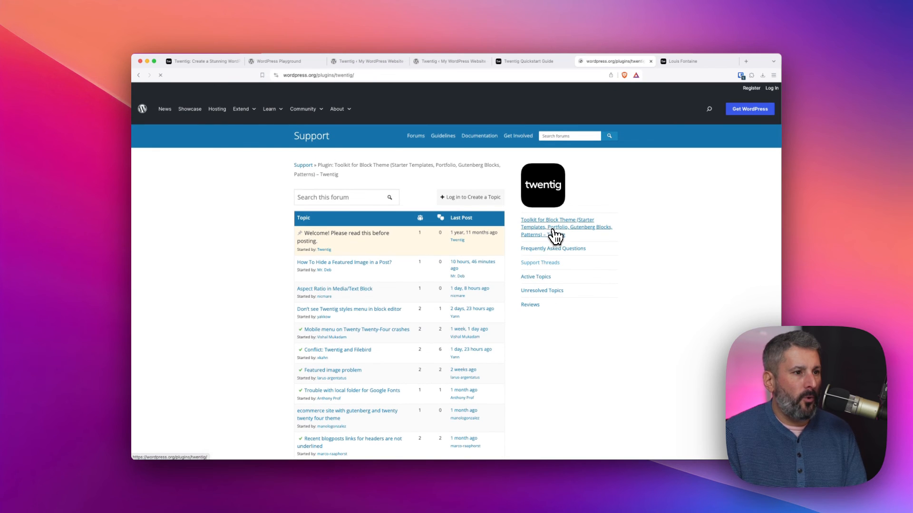
Open the Twentig plugin's directory page from the forum sidebar, showing description, version 1.8.1 and ratings.
{"action": "left_click", "coordinate": [557, 227]}
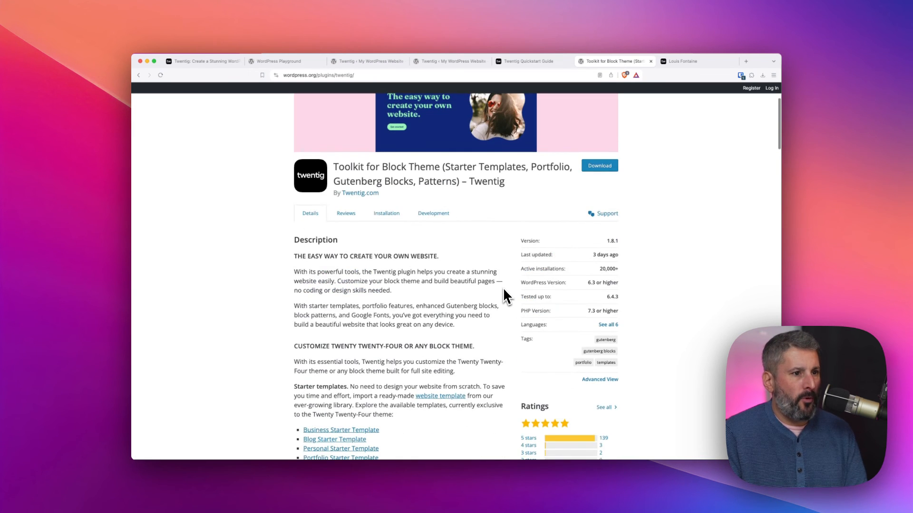
{"action": "scroll", "scroll_direction": "up", "scroll_amount": 3}
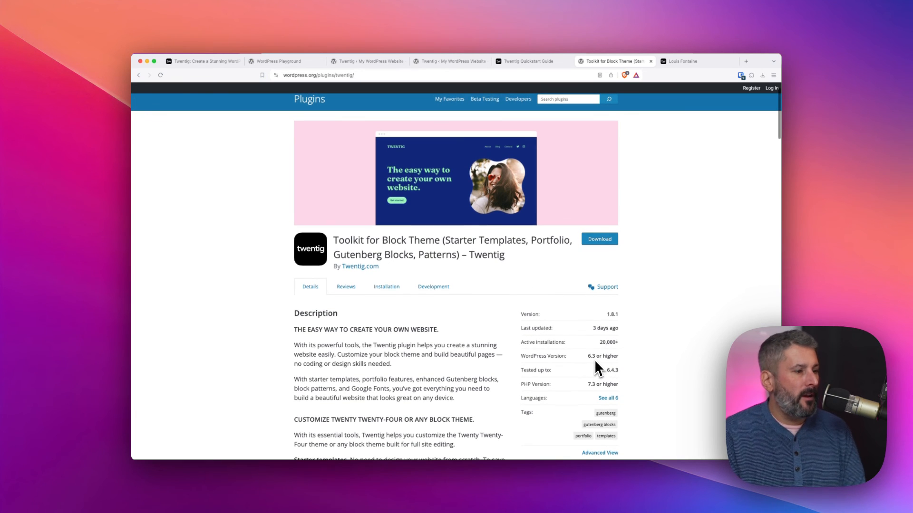
{"action": "mouse_move", "coordinate": [486, 330]}
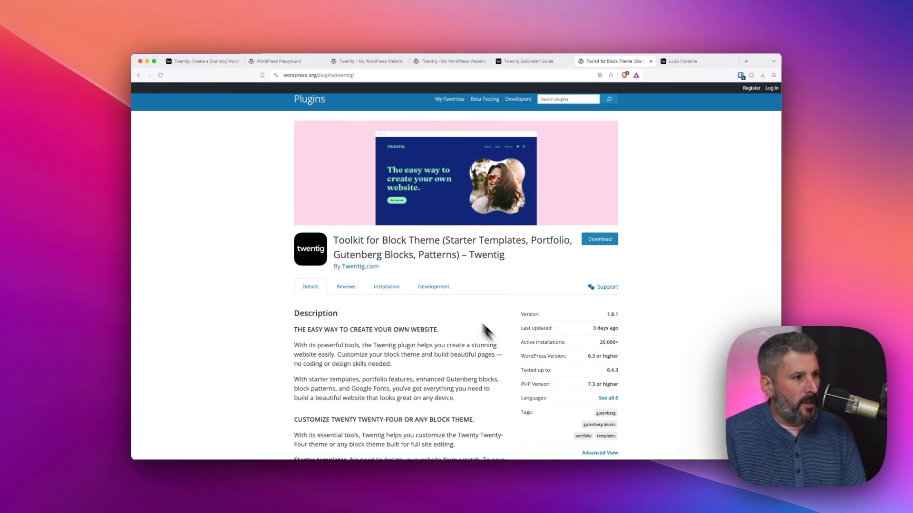
{"action": "mouse_move", "coordinate": [494, 259]}
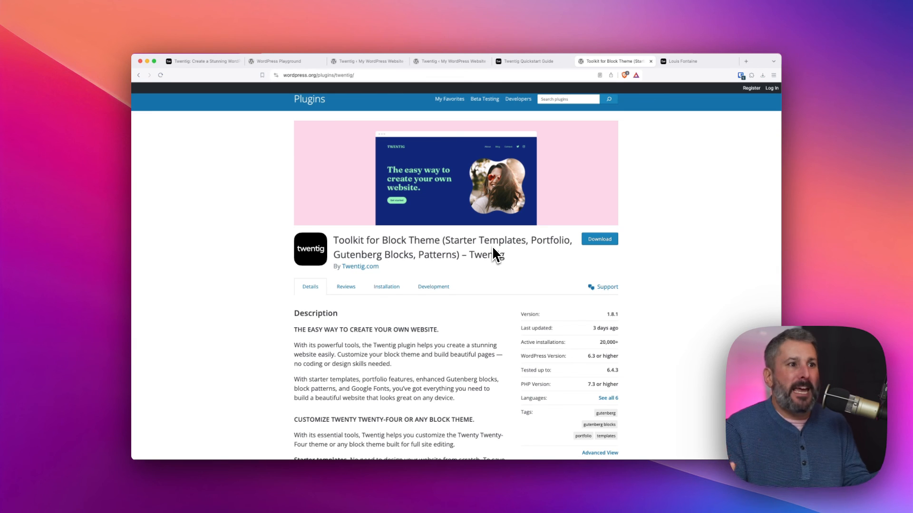
{"action": "mouse_move", "coordinate": [493, 265]}
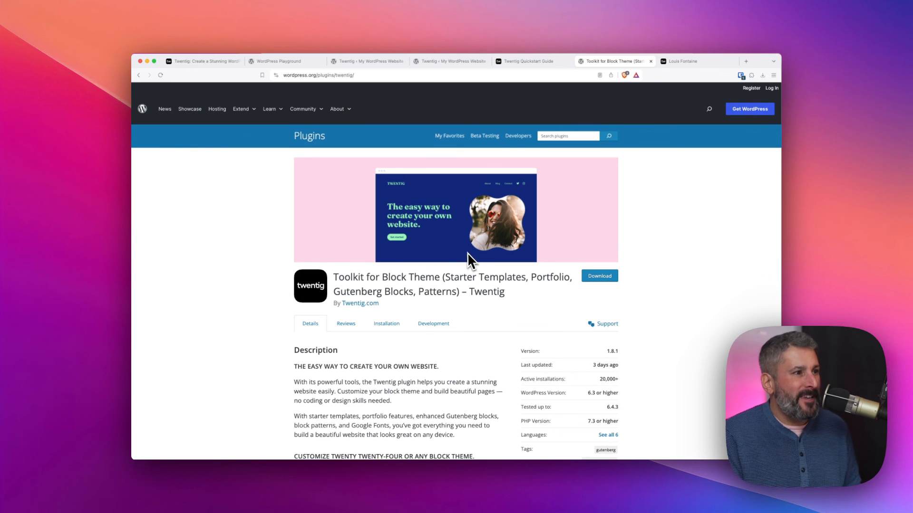
{"action": "mouse_move", "coordinate": [486, 221]}
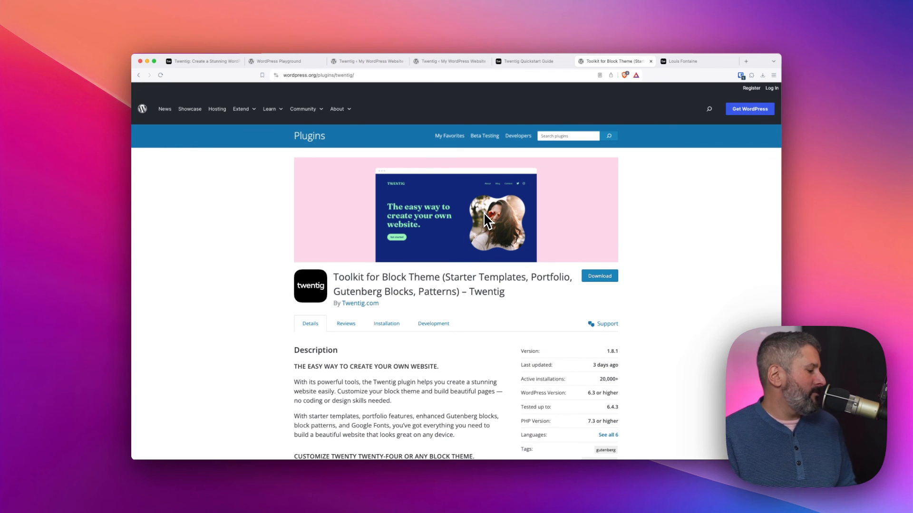
{"action": "mouse_move", "coordinate": [528, 221]}
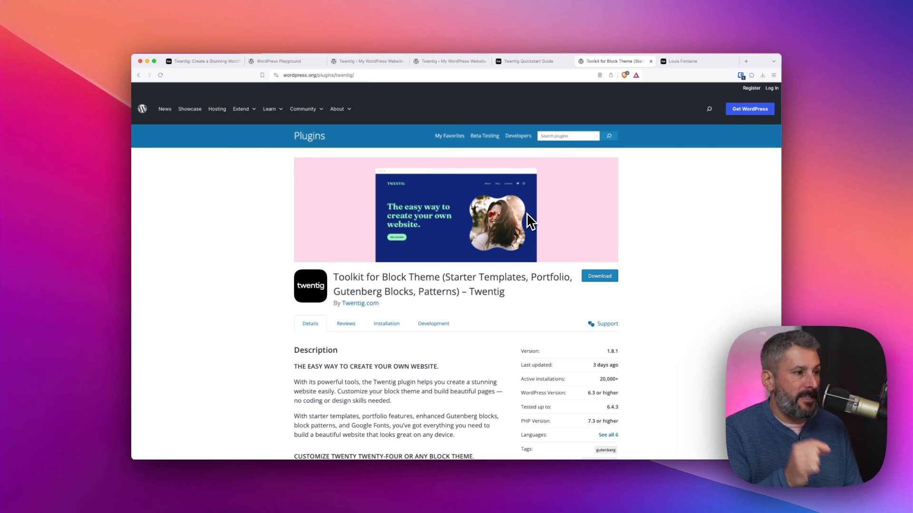
{"action": "mouse_move", "coordinate": [519, 220]}
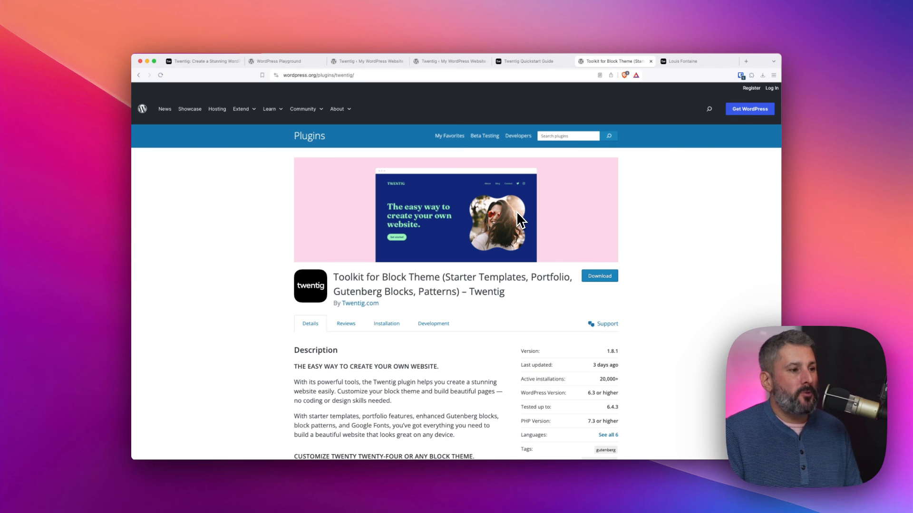
{"action": "mouse_move", "coordinate": [624, 229]}
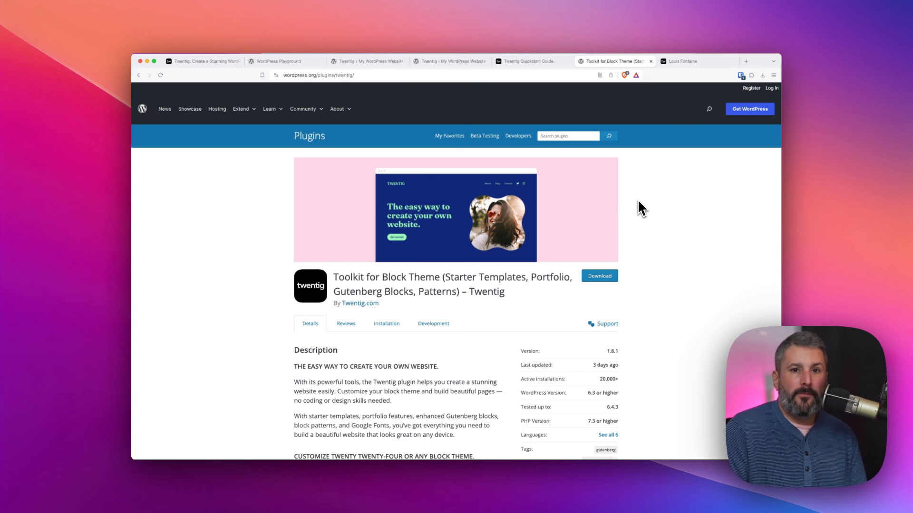
{"action": "mouse_move", "coordinate": [642, 202]}
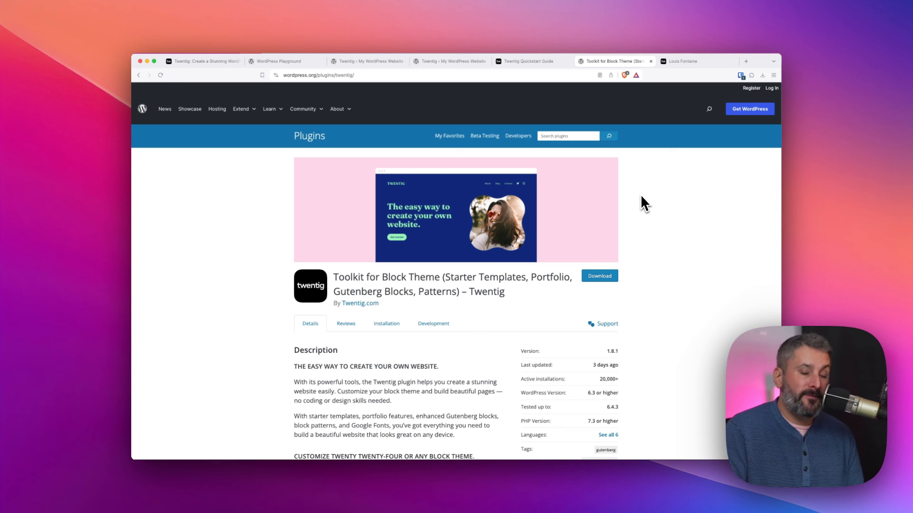
{"action": "mouse_move", "coordinate": [647, 197]}
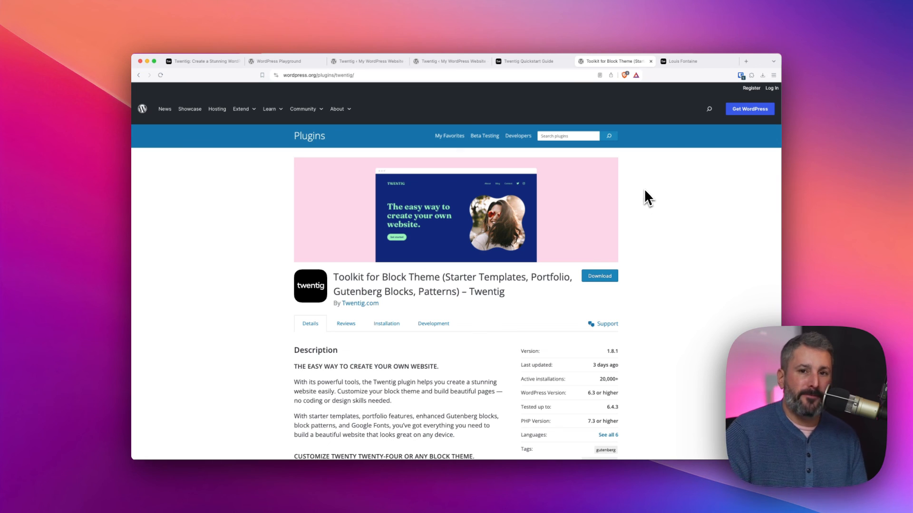